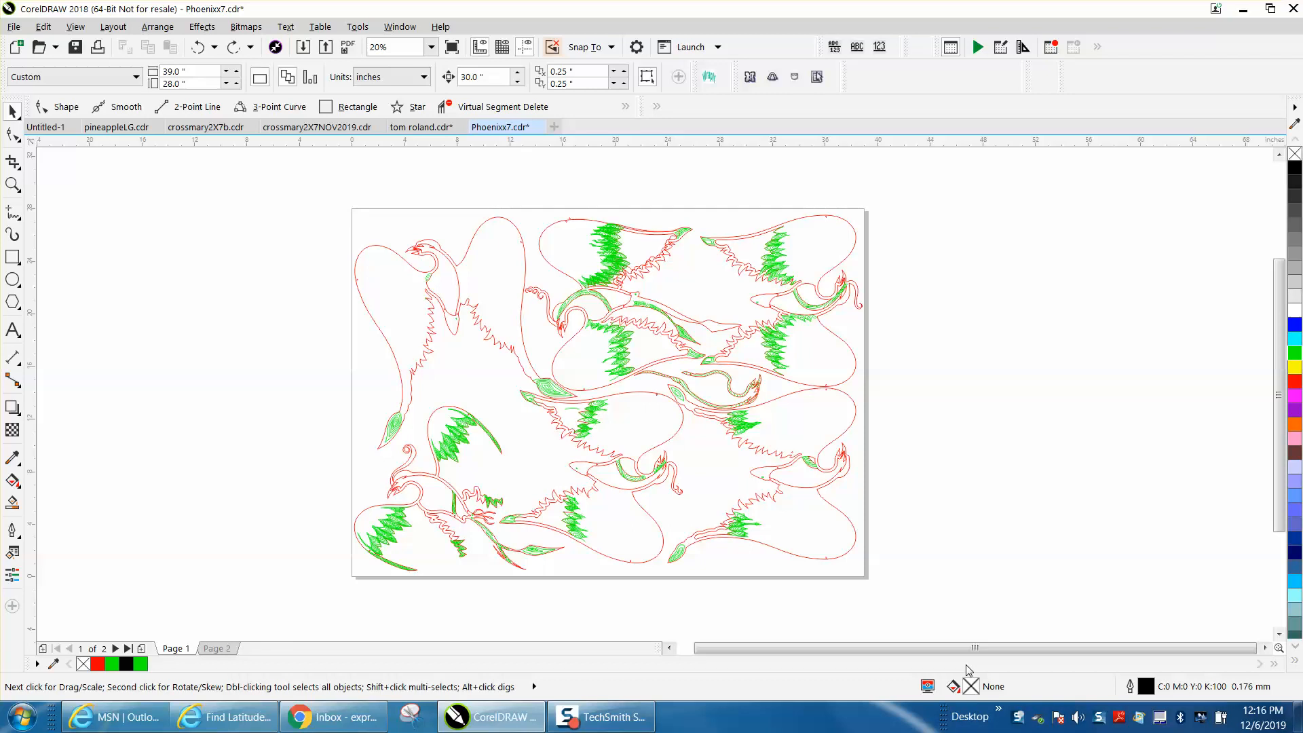
mouse_move(13, 185)
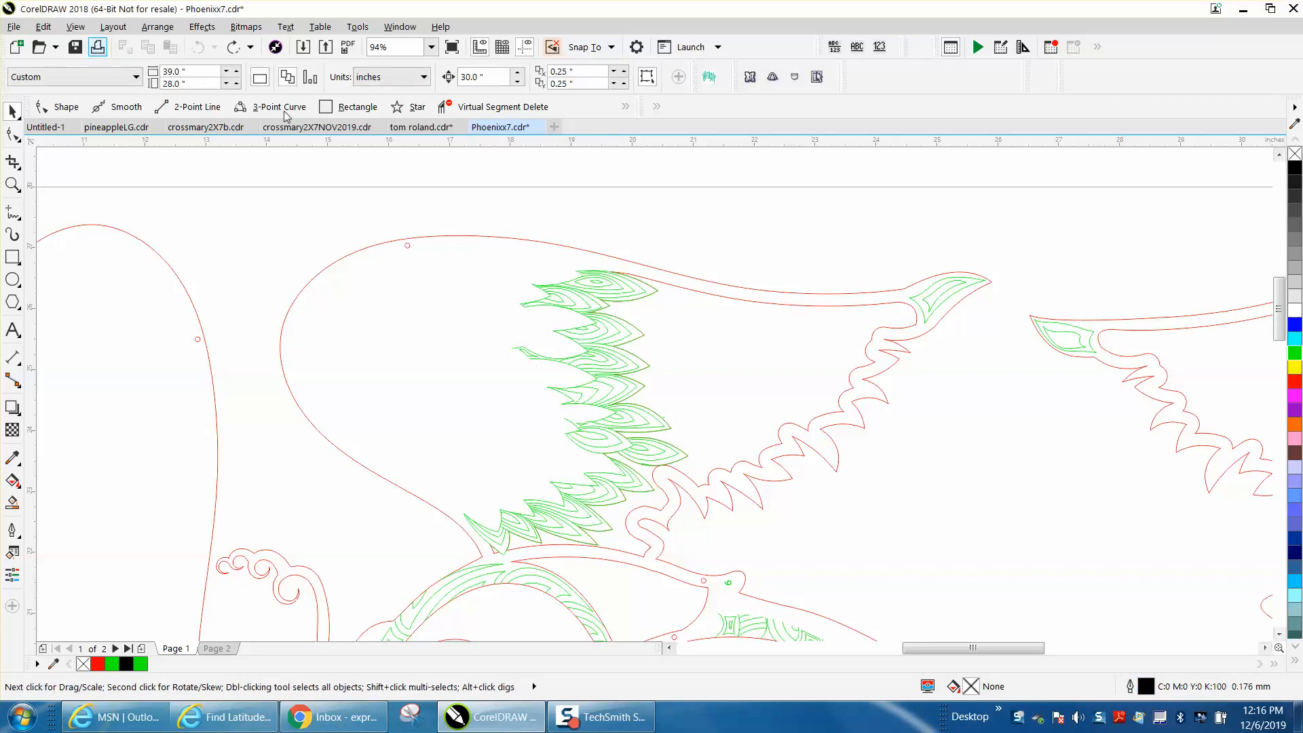
- Review the Epilog Engraver WinX64 Fusion driver's color mapping in print settings and close without changes
left_click(612, 239)
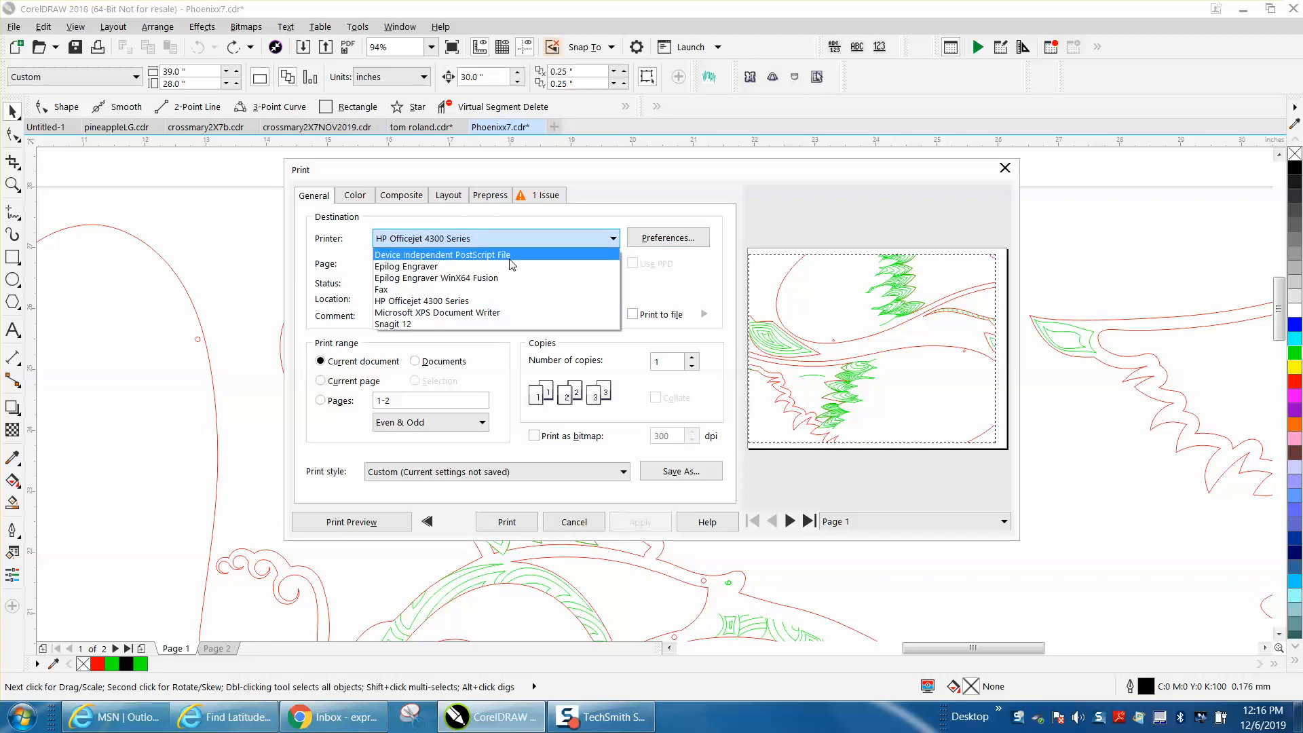
left_click(435, 277)
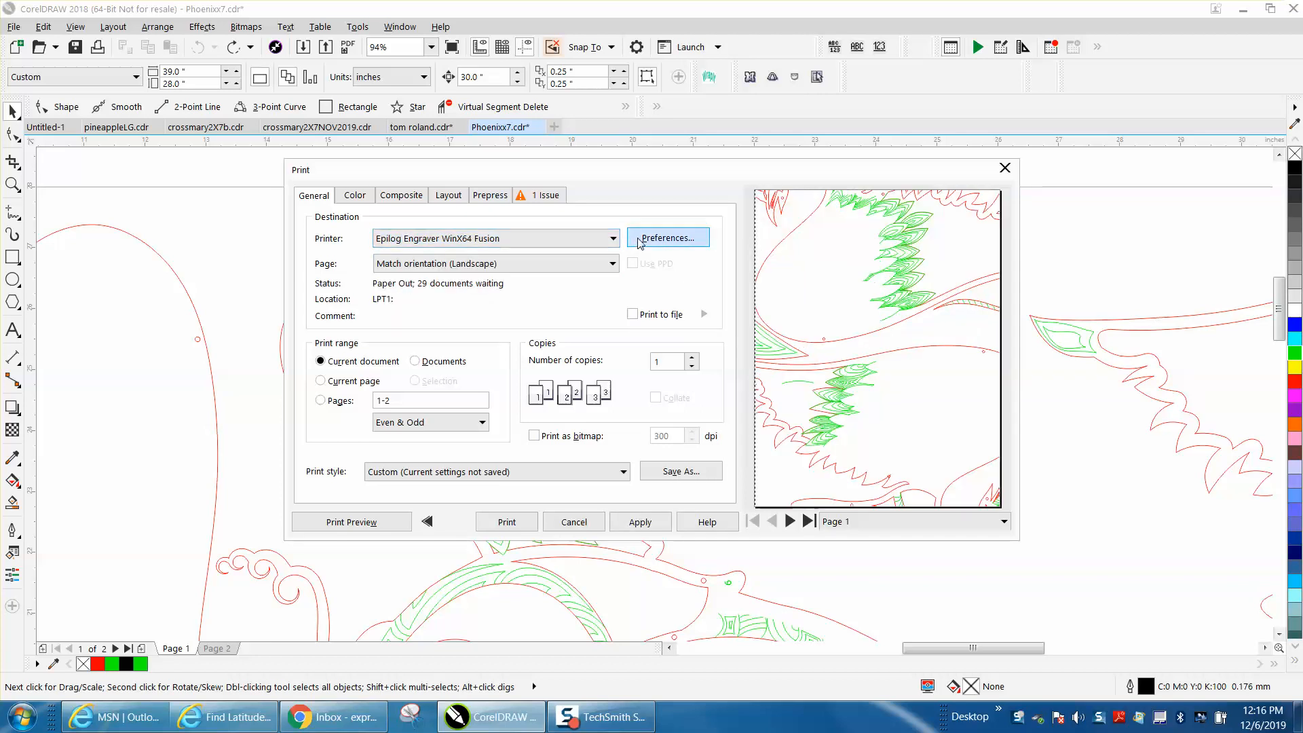
left_click(668, 237)
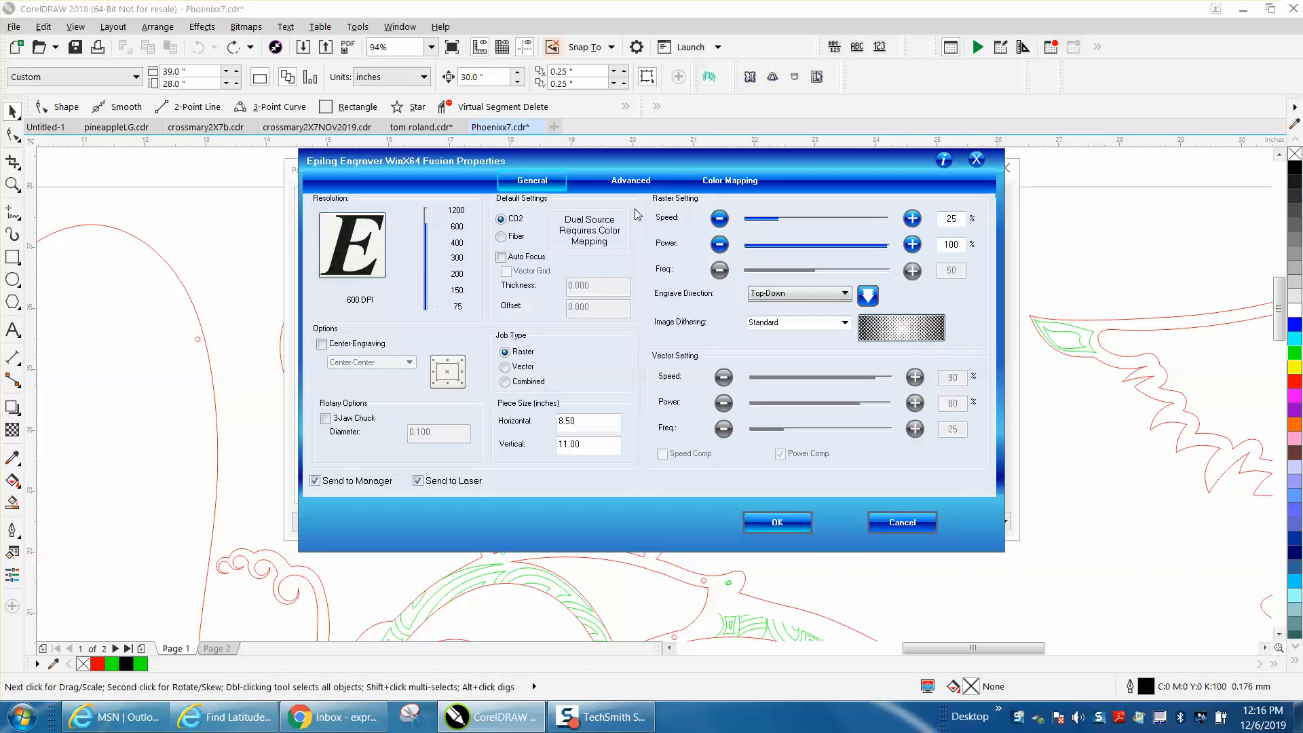
left_click(729, 180)
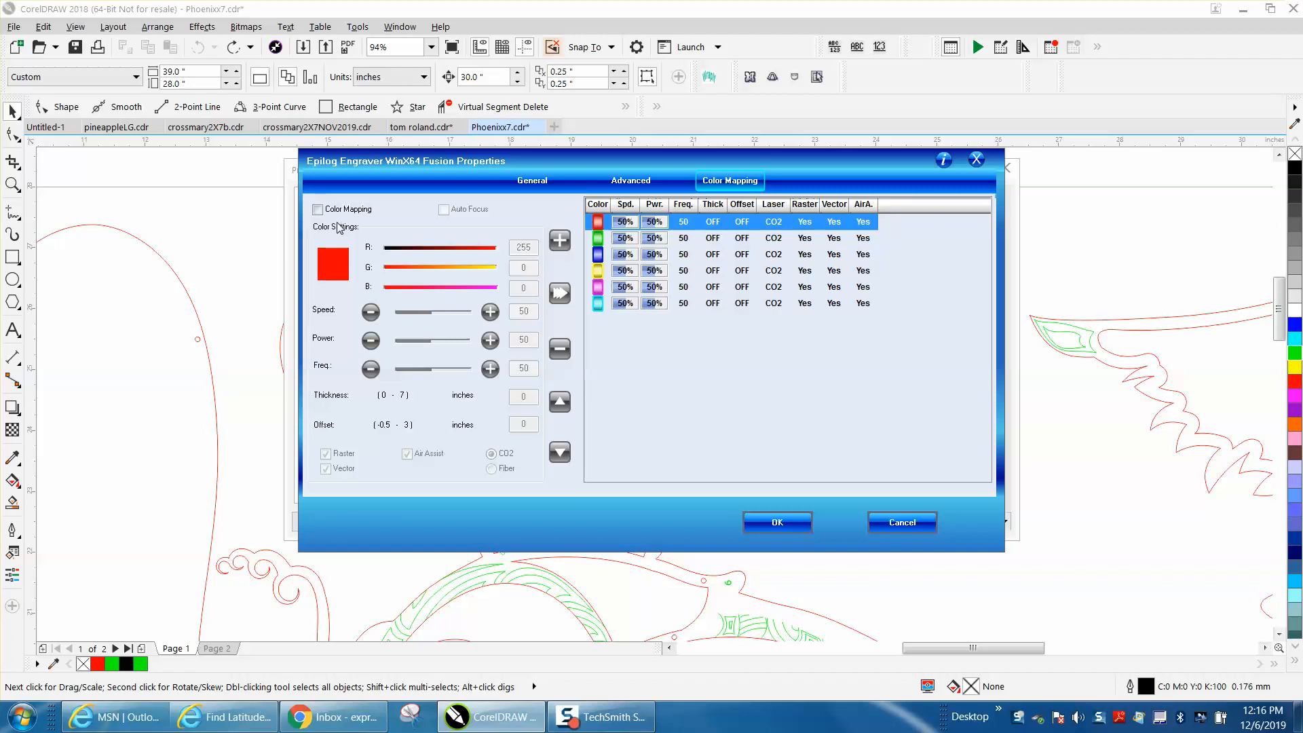
mouse_move(443, 280)
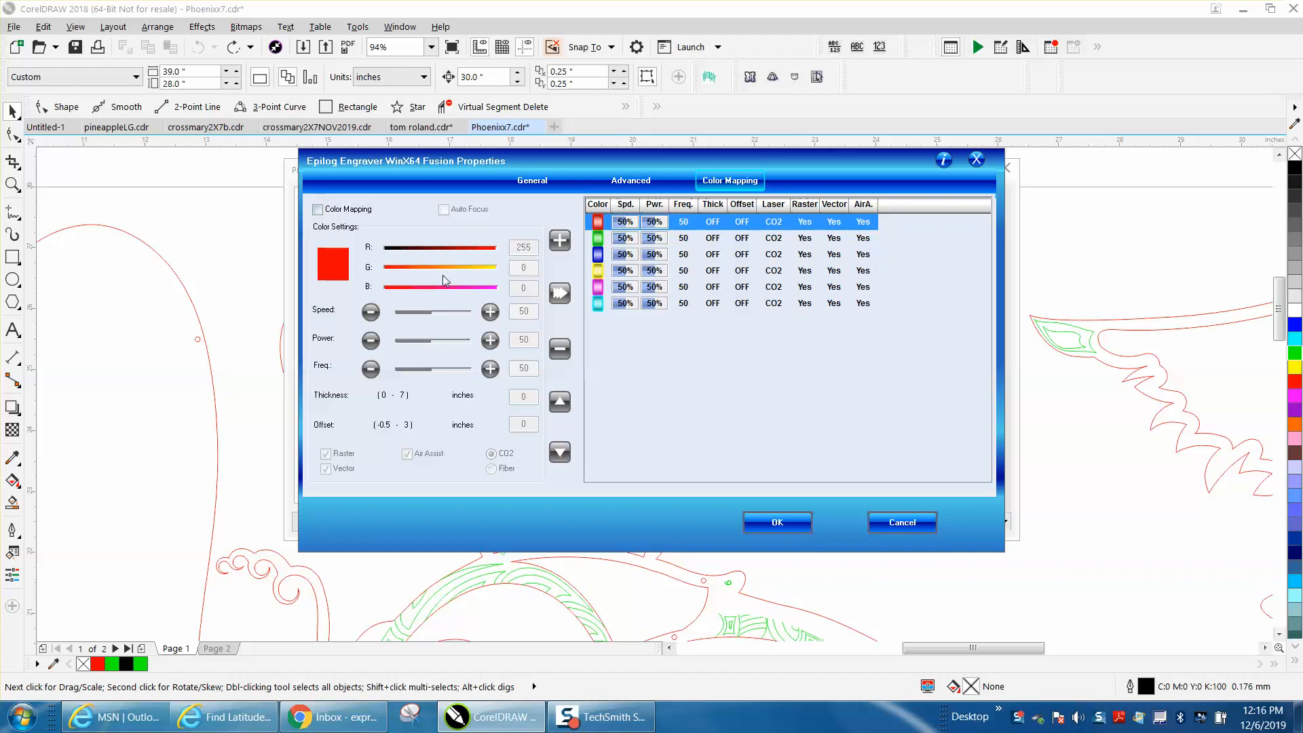
mouse_move(1017, 194)
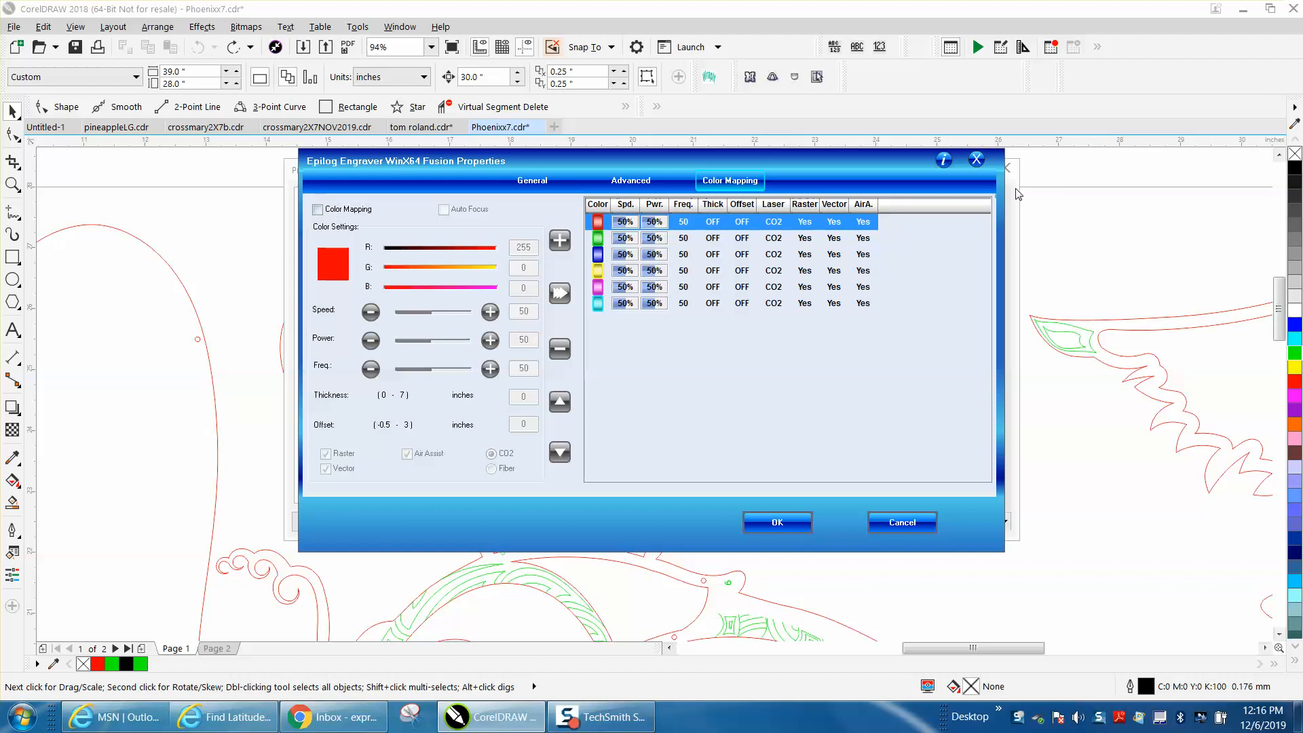
left_click(775, 521)
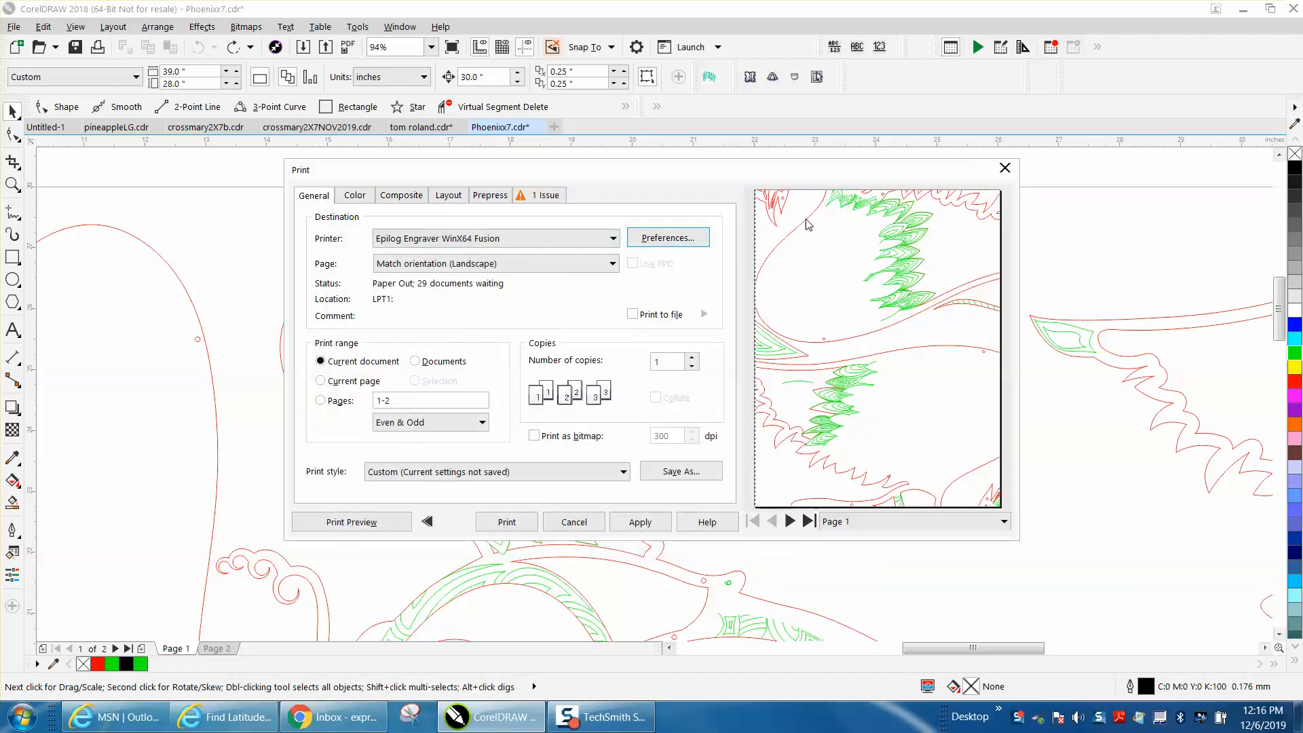
left_click(573, 521)
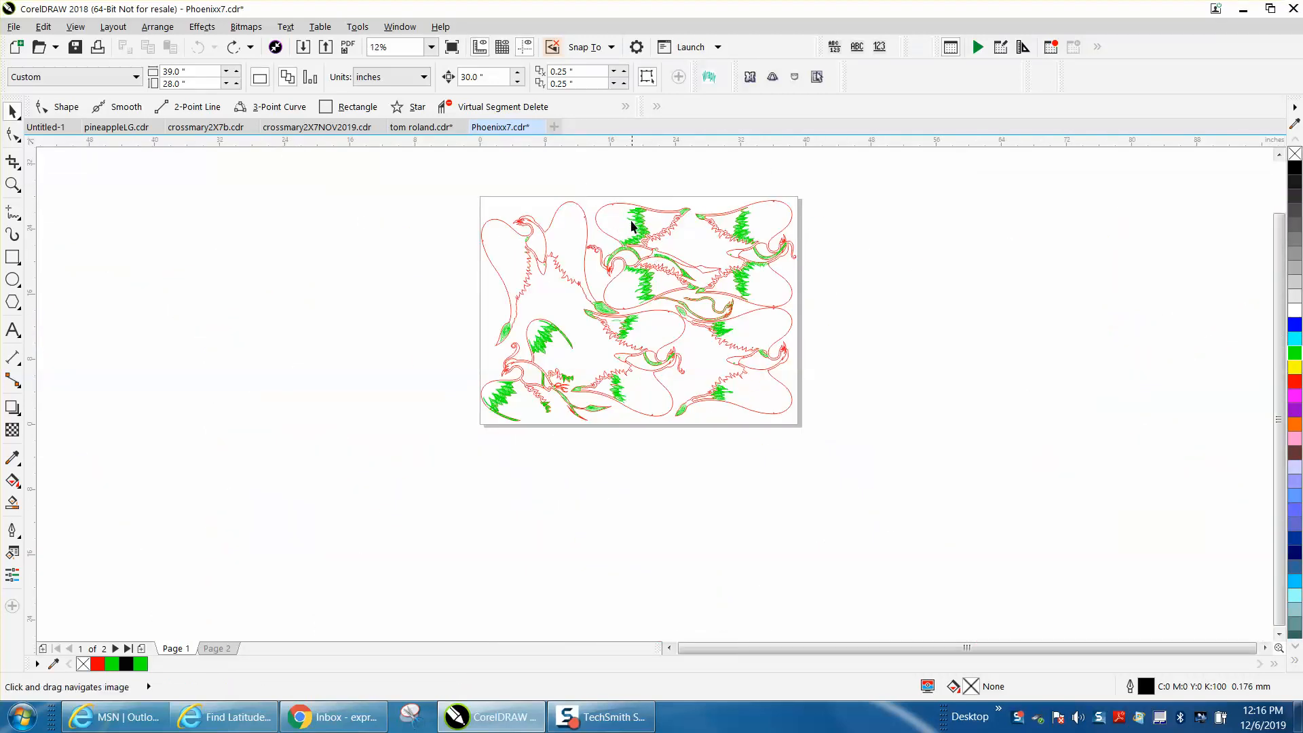
- Drag a green feather cluster near the top out into empty canvas space
left_click(634, 228)
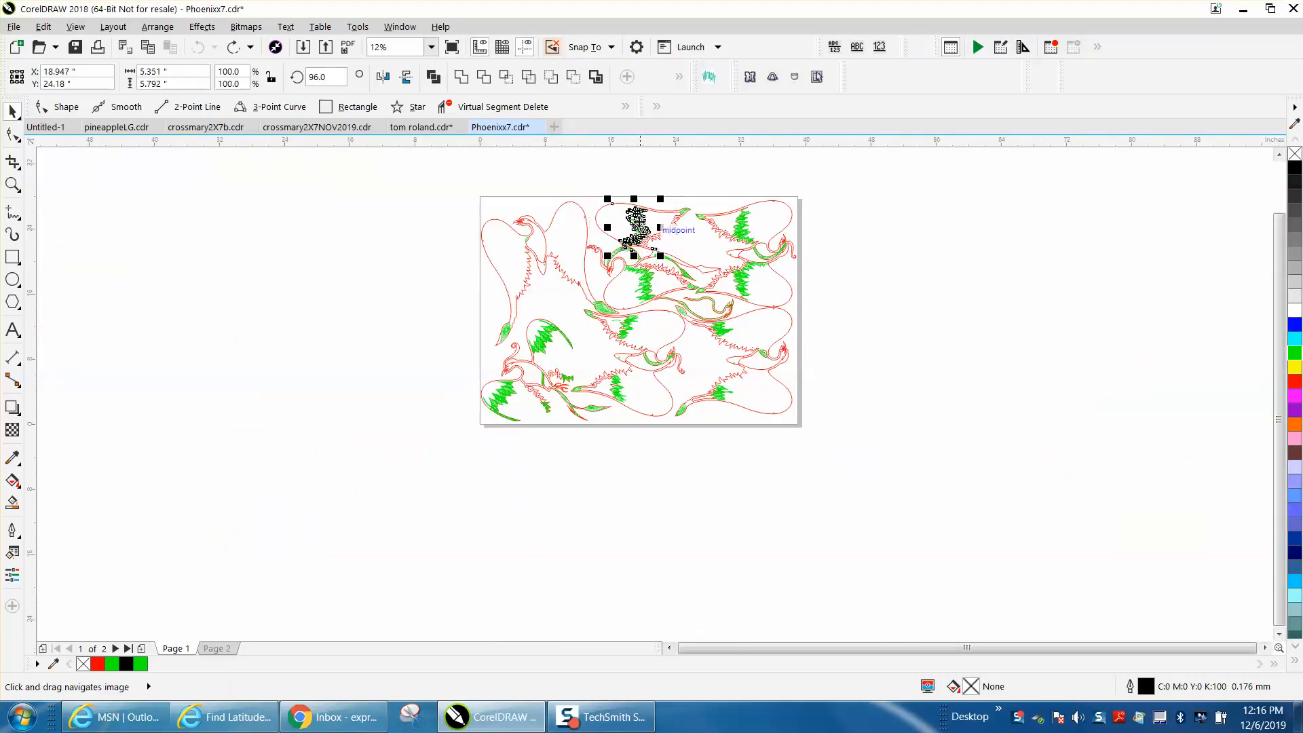
left_click_drag(635, 228, 368, 205)
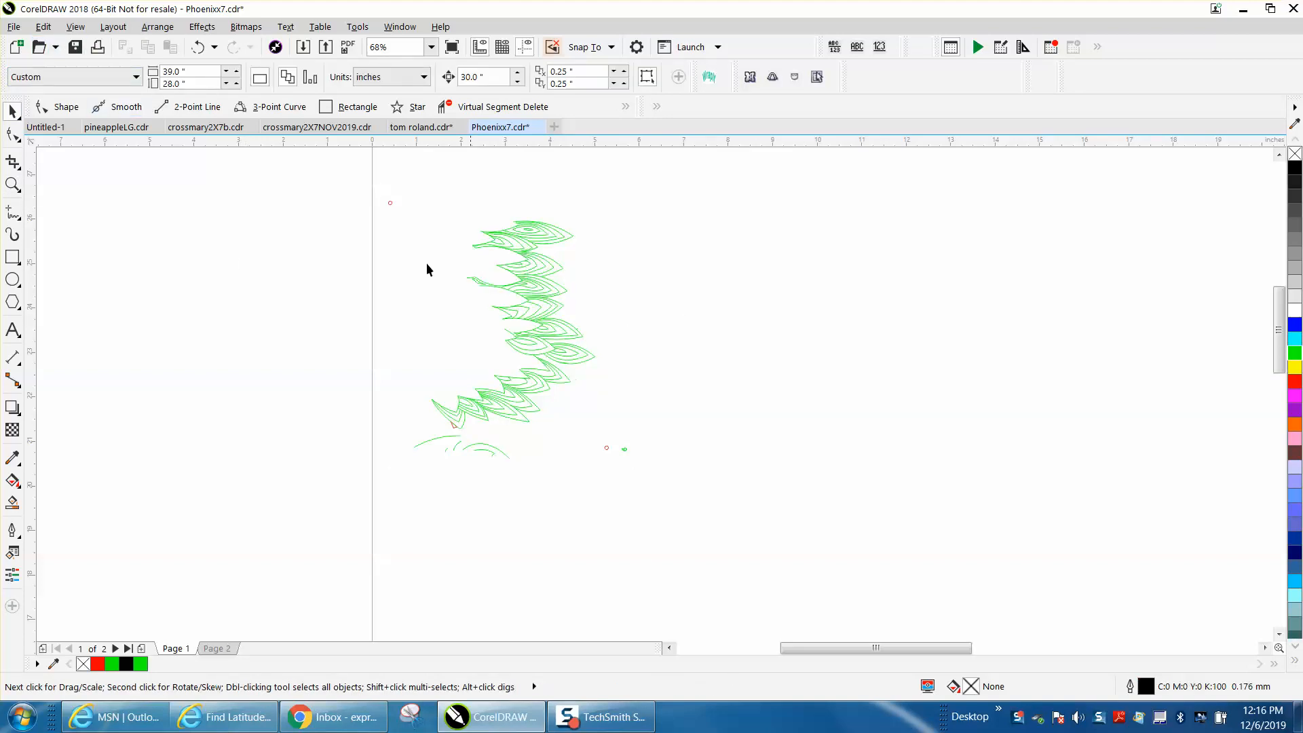
- Run a new Find Objects search for outlines coloured green, landing on the first green curve
left_click(43, 27)
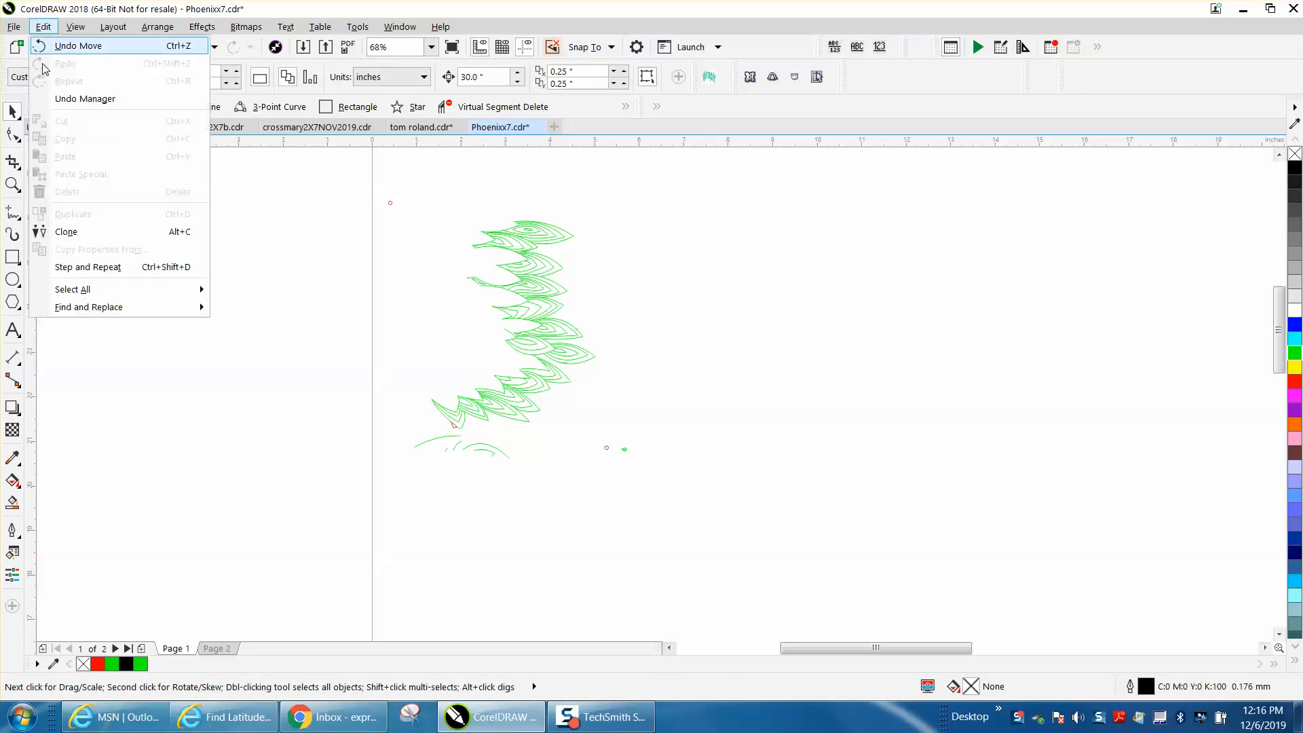
mouse_move(89, 307)
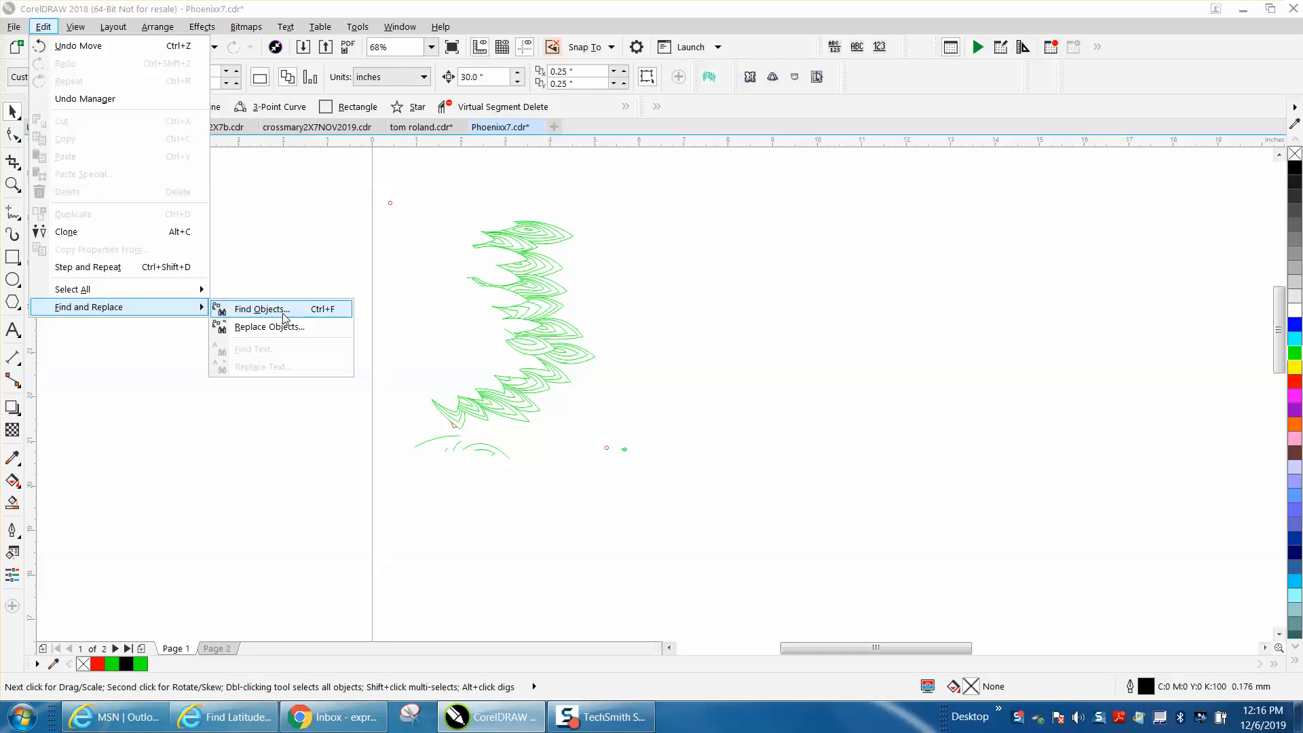
left_click(261, 310)
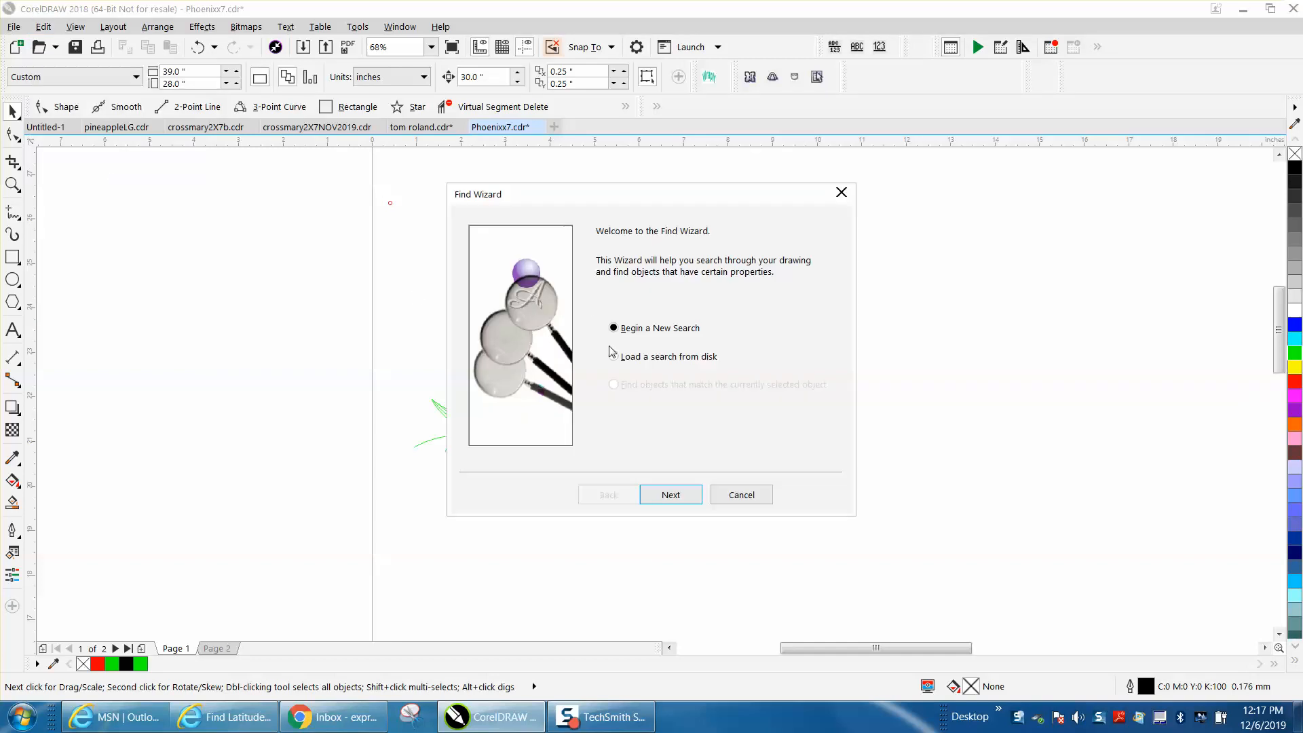
left_click(670, 494)
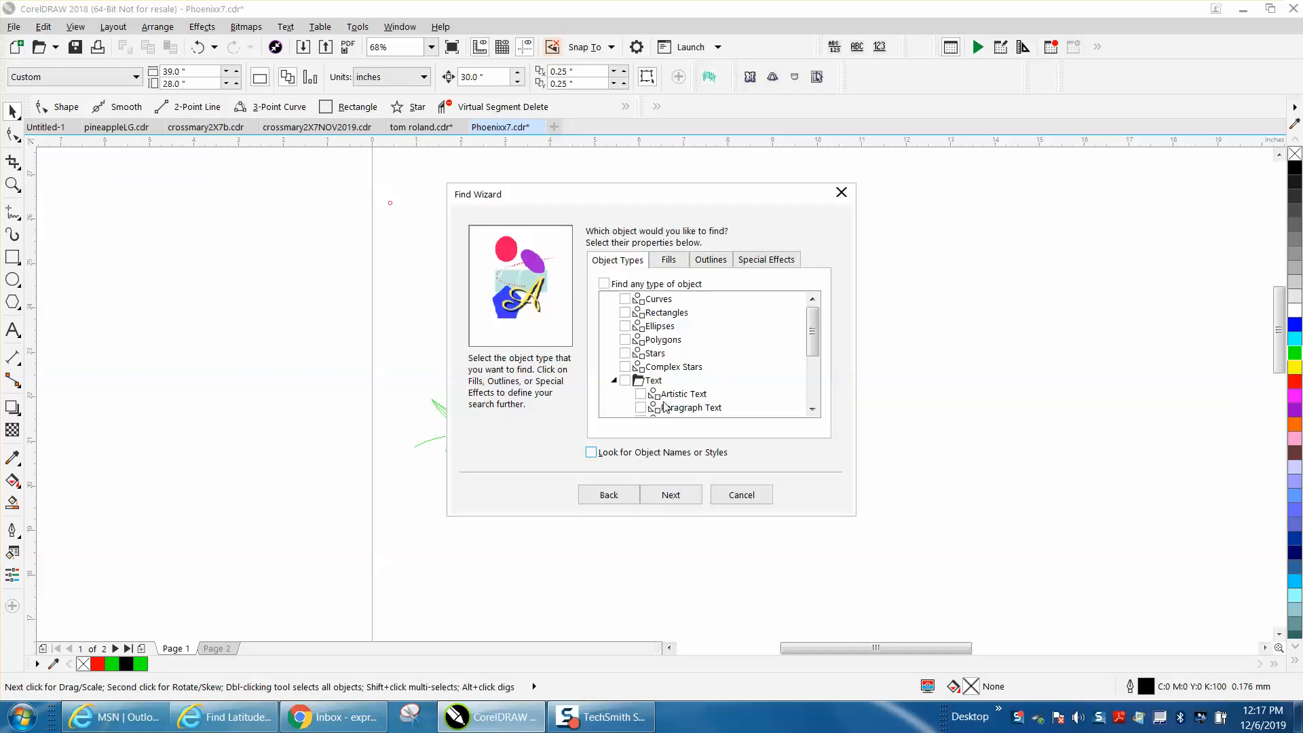
left_click(710, 259)
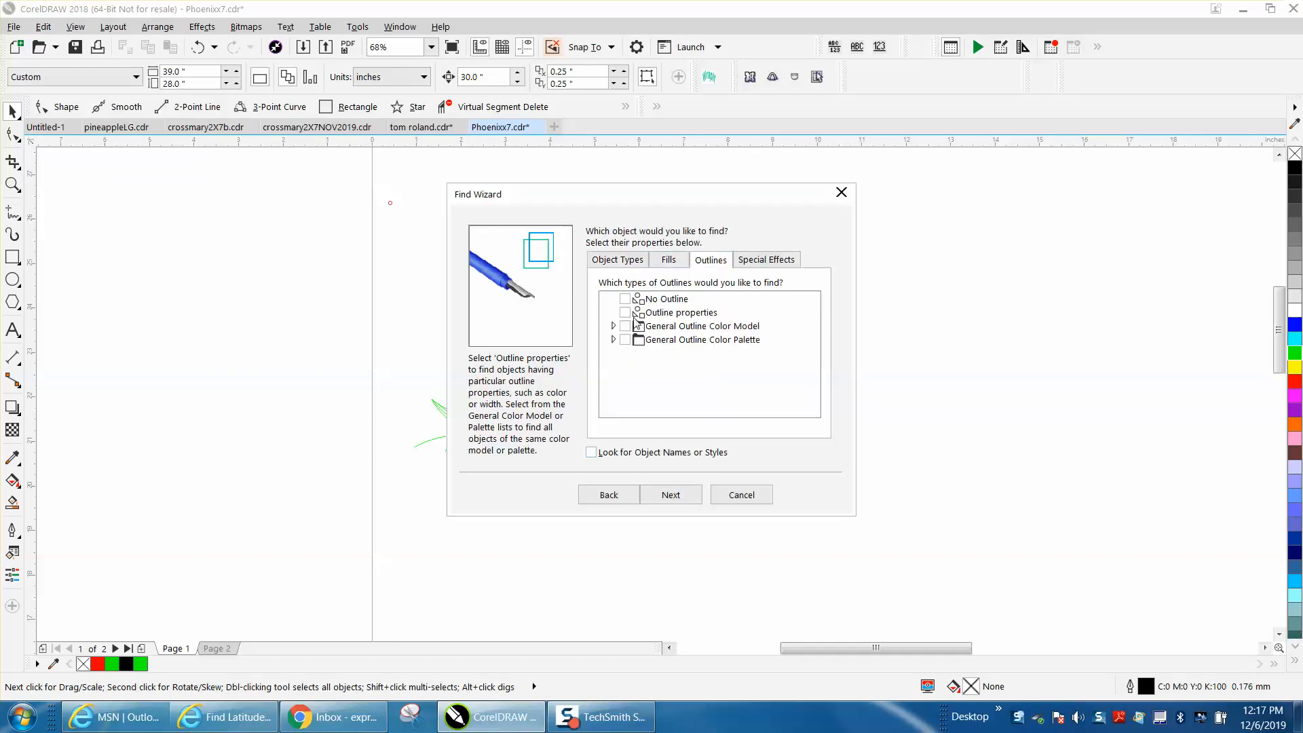
left_click(626, 312)
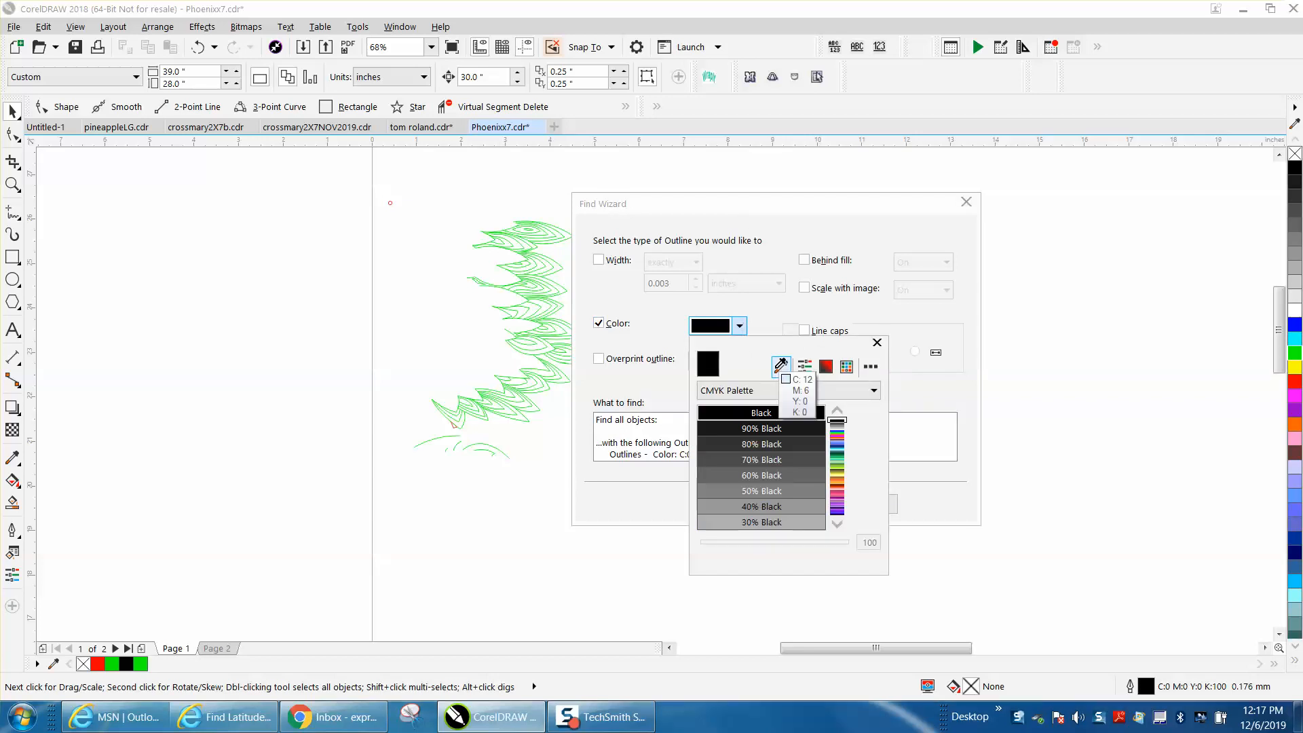
mouse_move(537, 384)
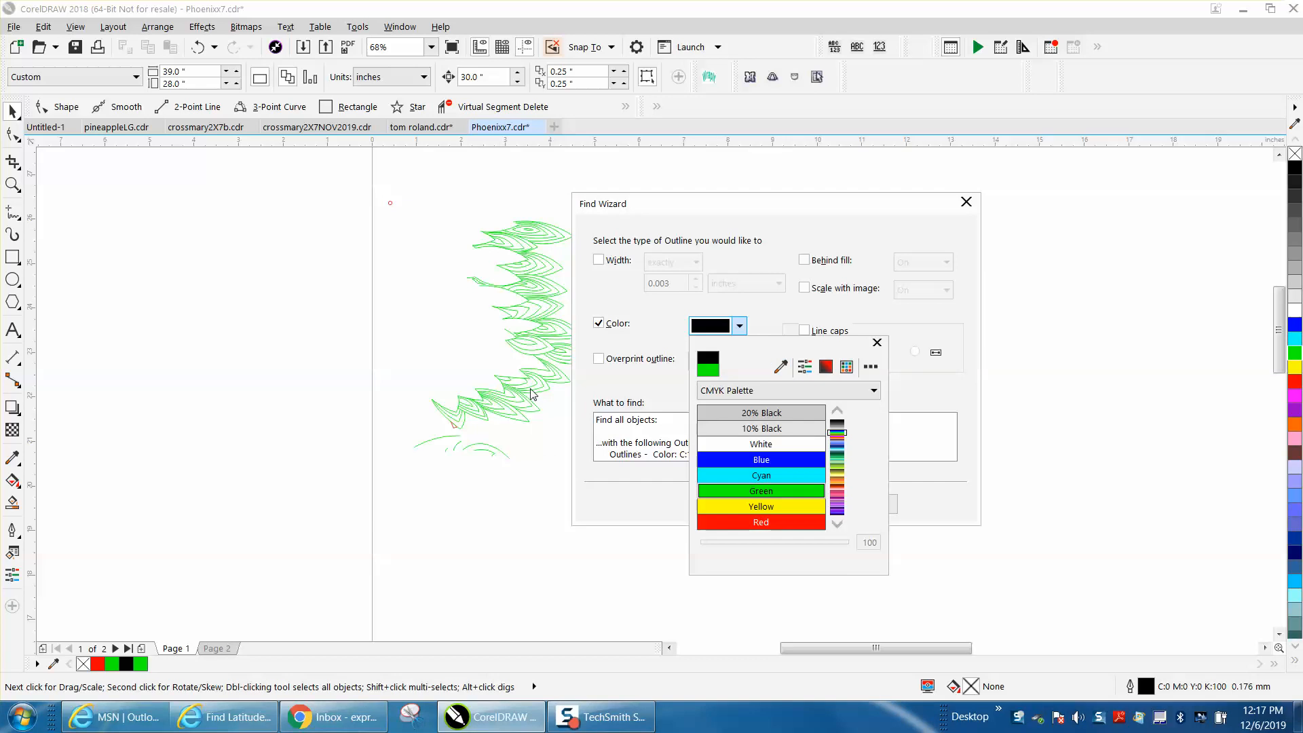
left_click(760, 490)
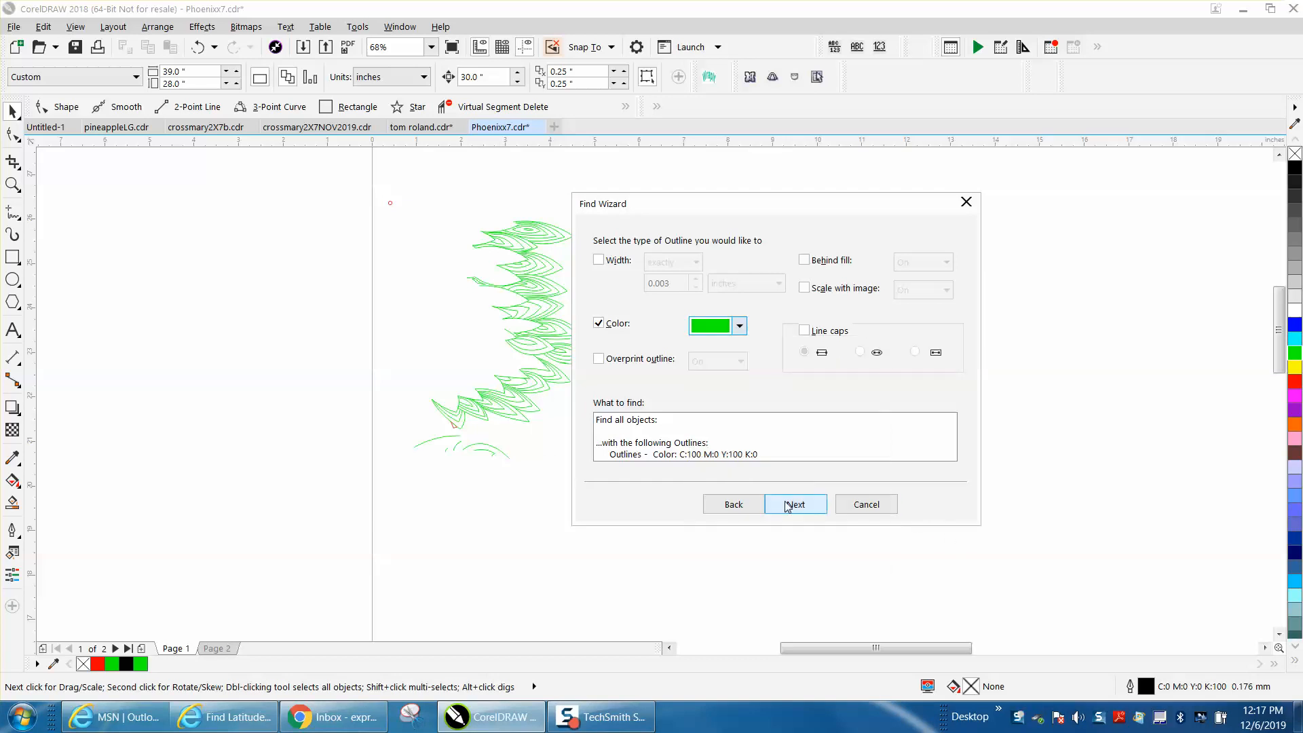
left_click(795, 504)
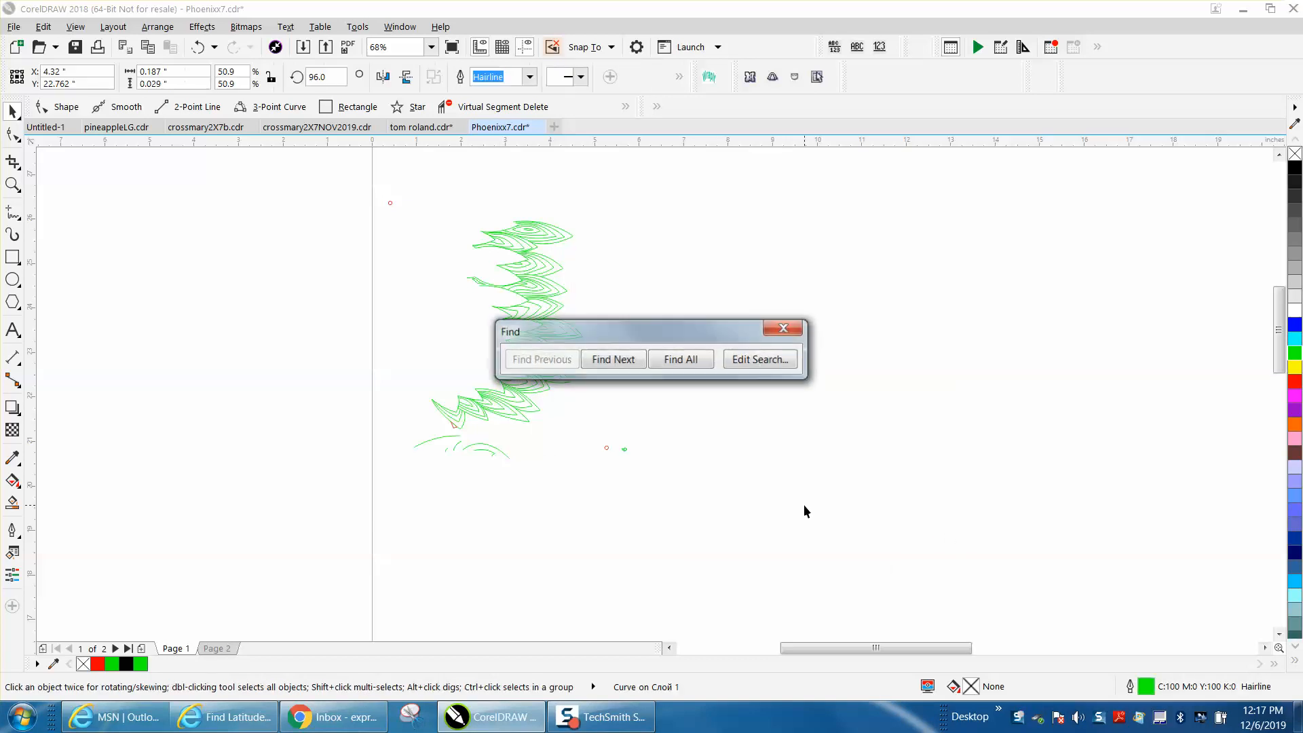
- Select all 186 green-outlined objects with Find All and dismiss the search bar
left_click(680, 358)
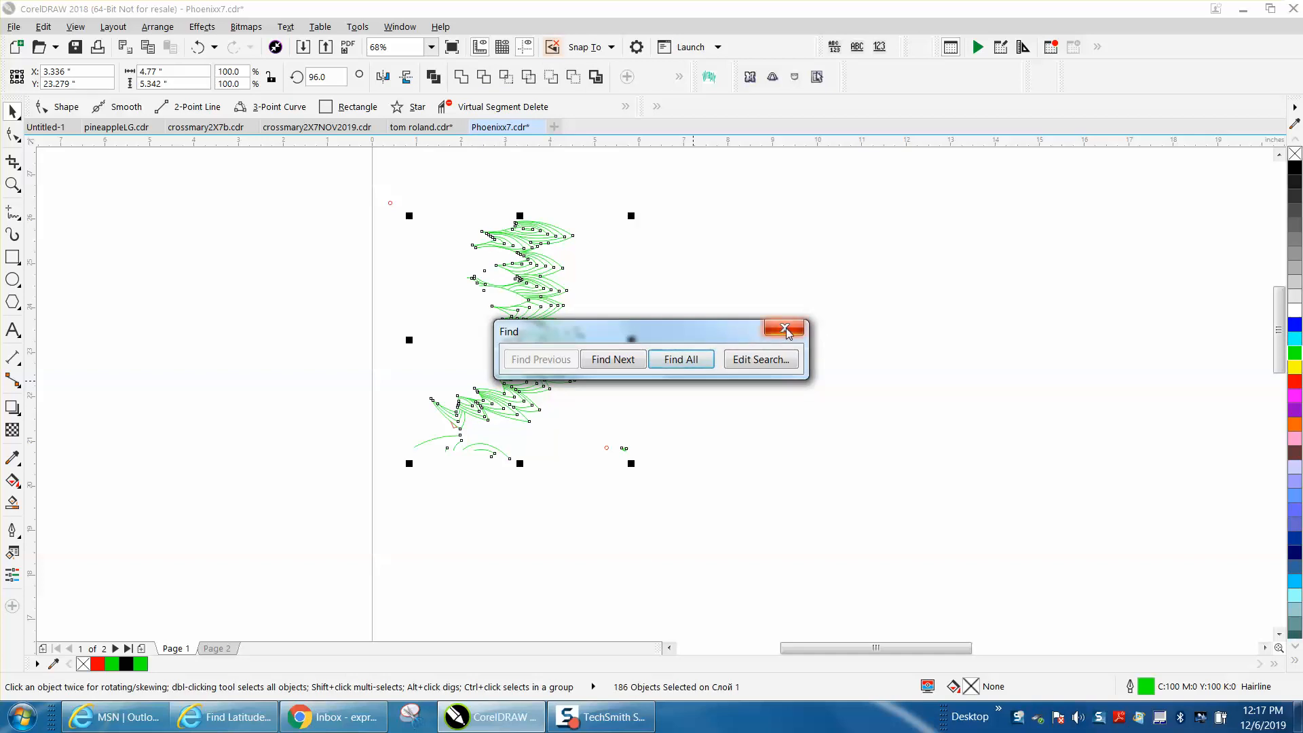
left_click(784, 329)
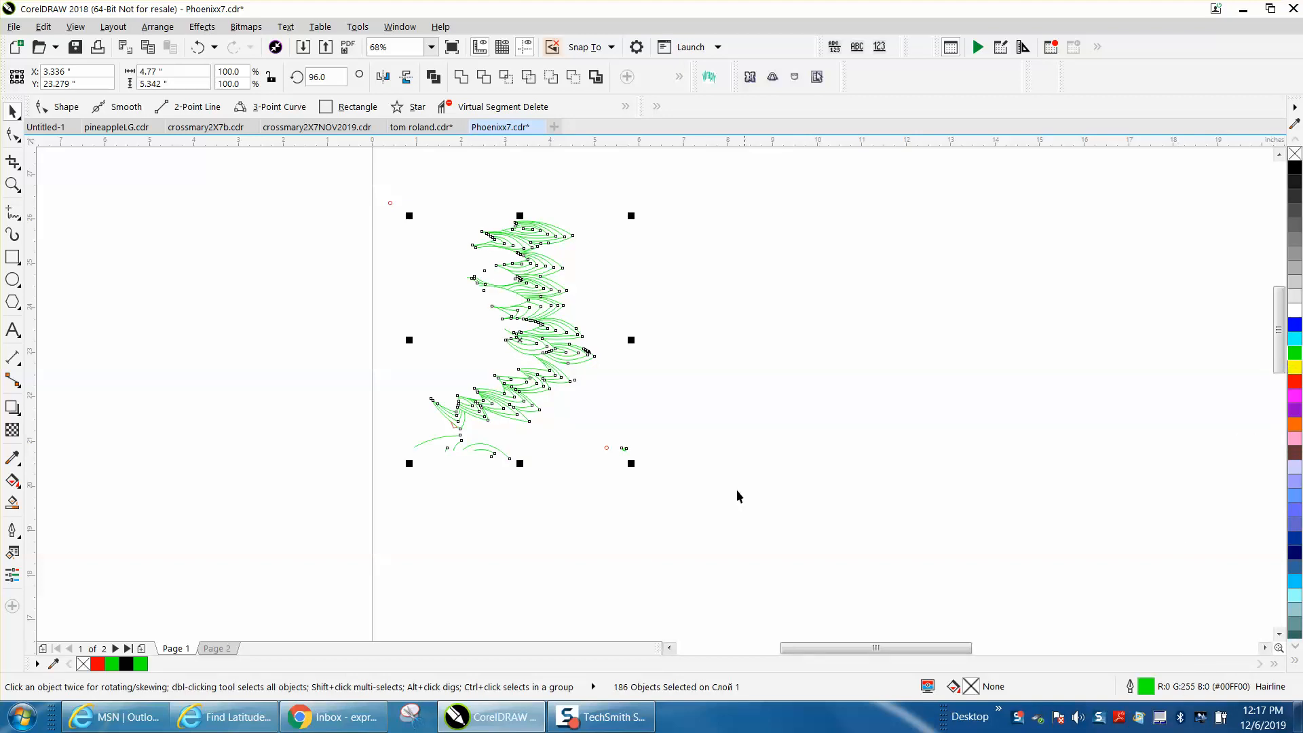
mouse_move(706, 420)
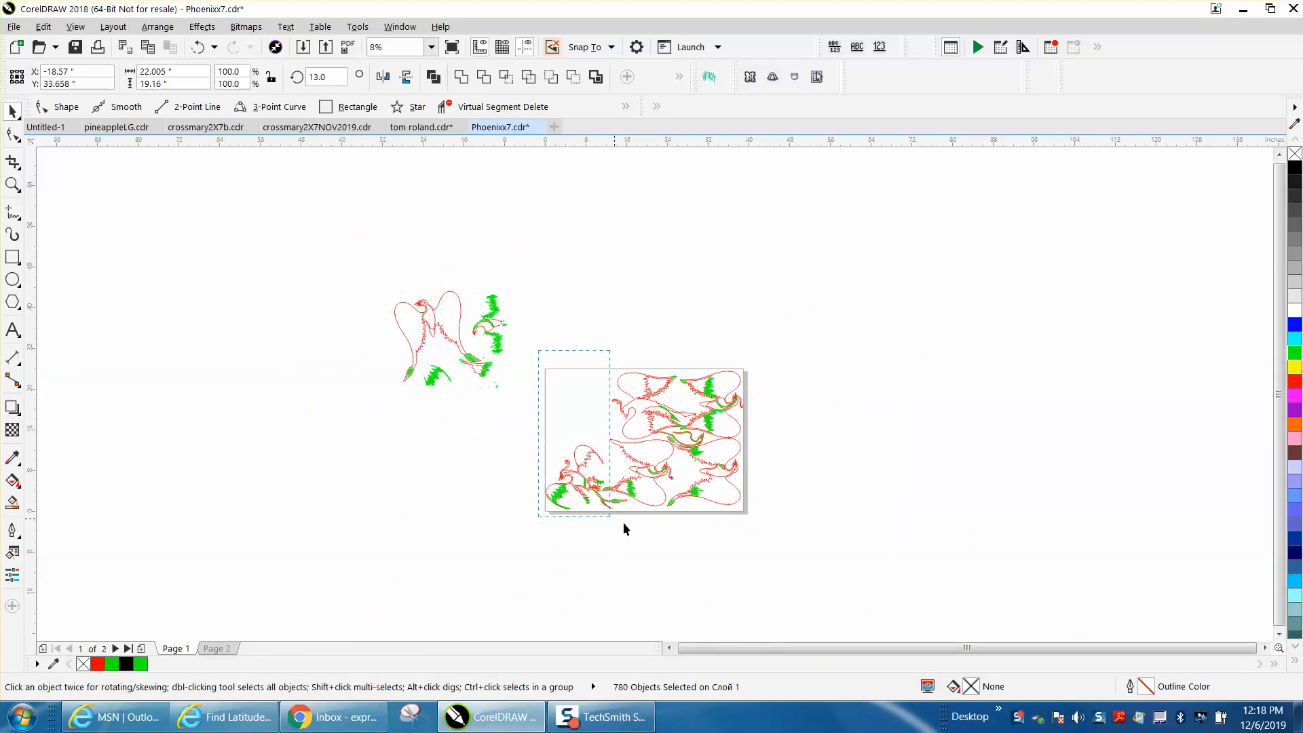
- Delete the currently selected green-outlined objects
key("Delete")
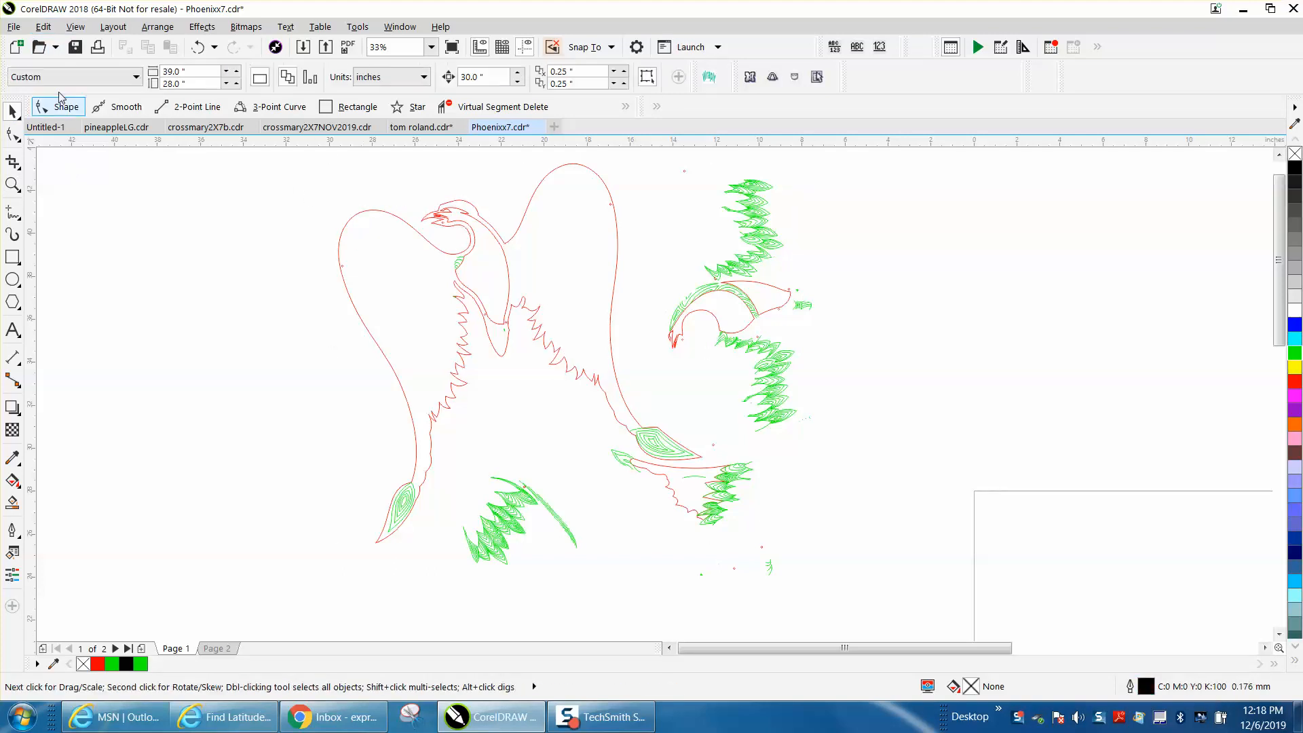
- Run a new Find Objects search for outlines in the eyedropper-sampled red C0 M100 Y100 K0
left_click(42, 26)
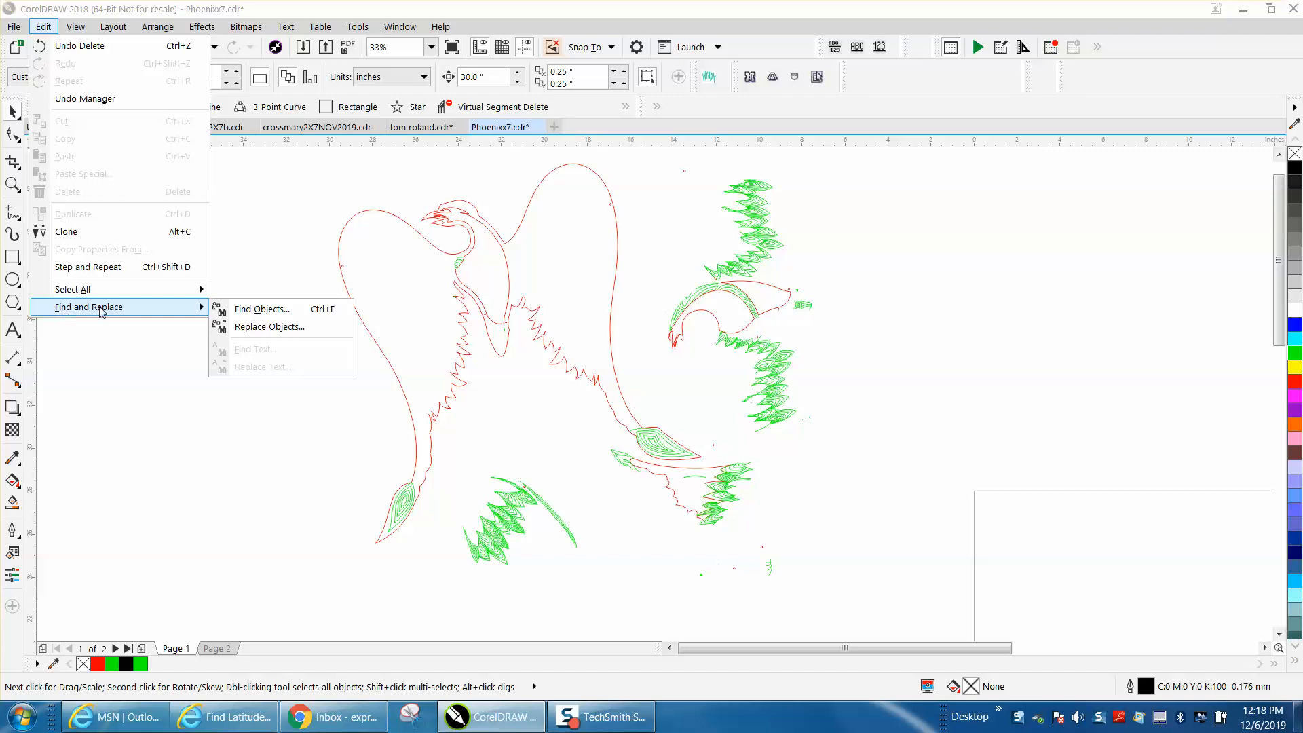
left_click(262, 309)
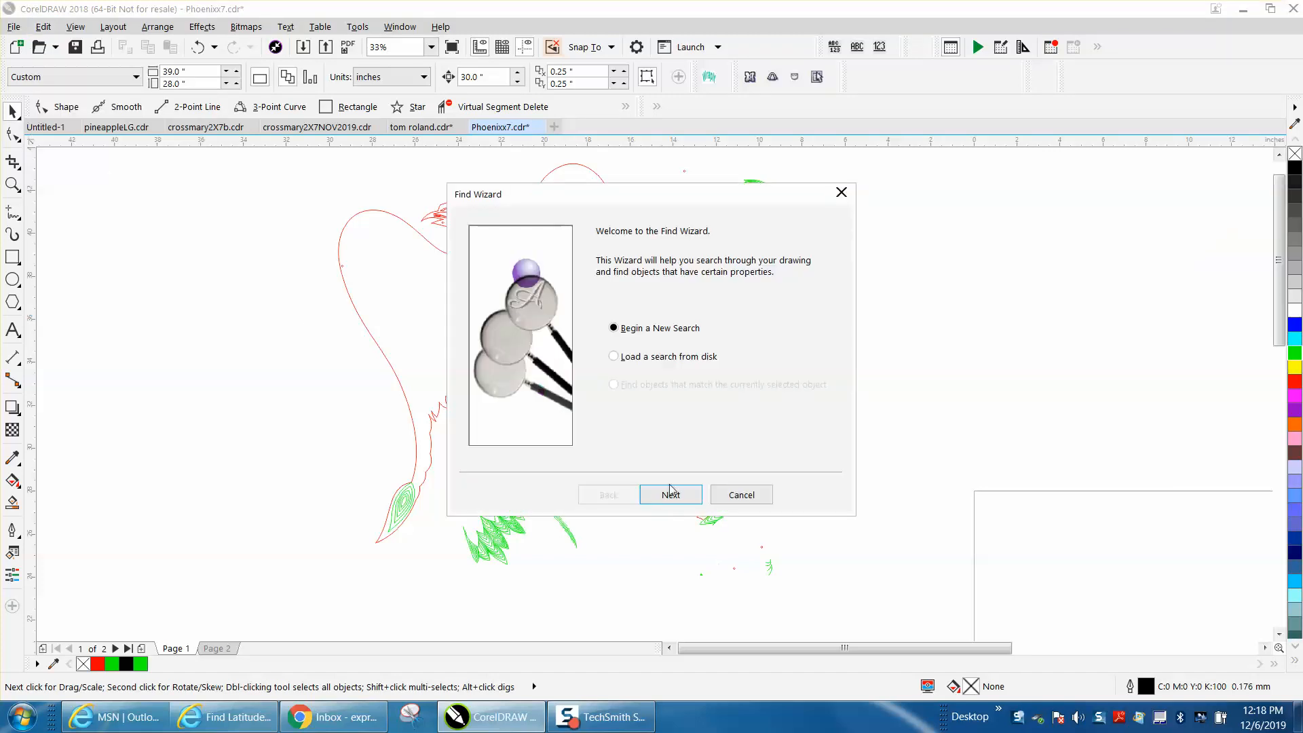
left_click(669, 494)
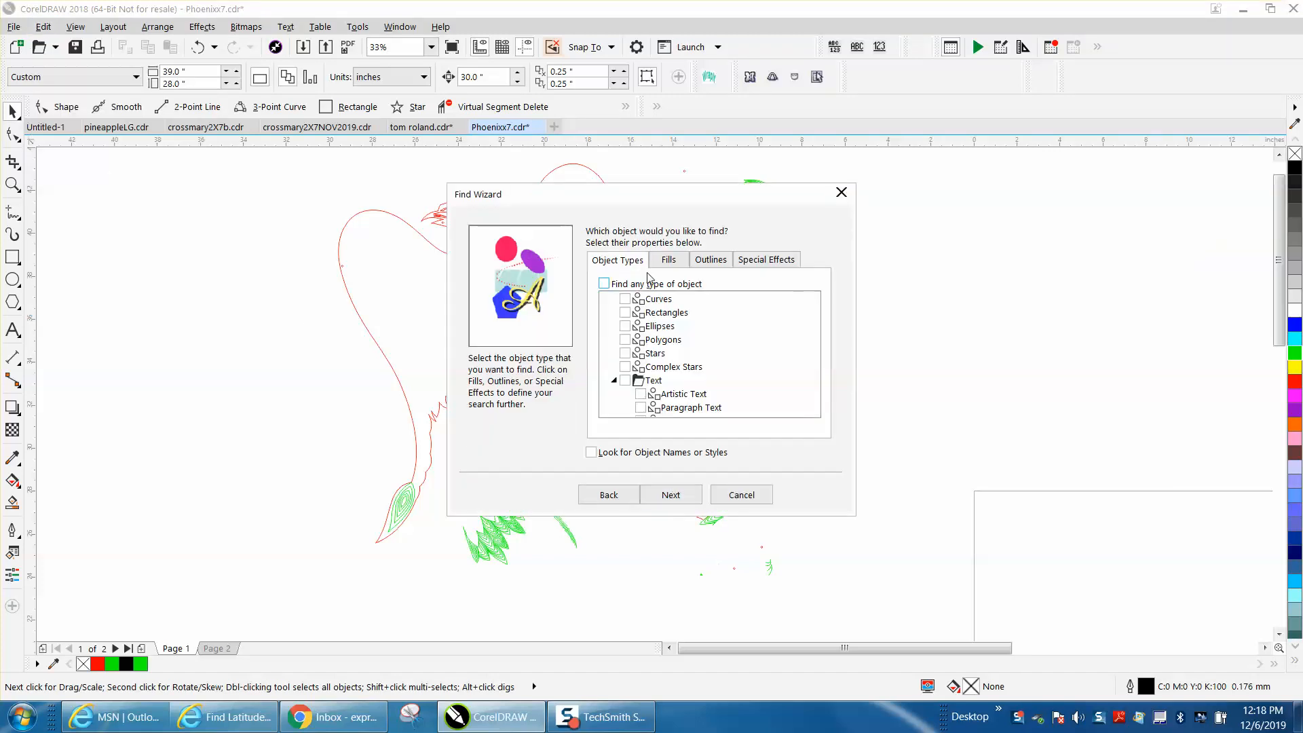
left_click(711, 259)
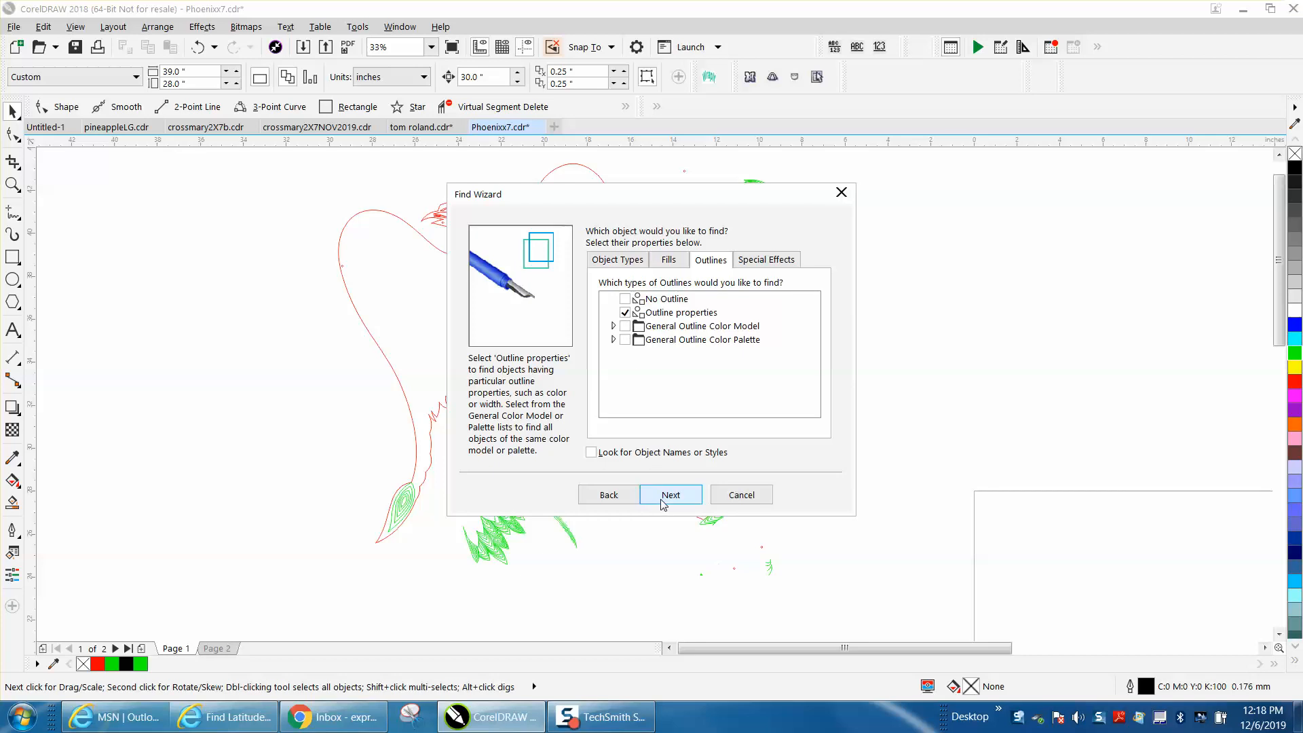
left_click(669, 494)
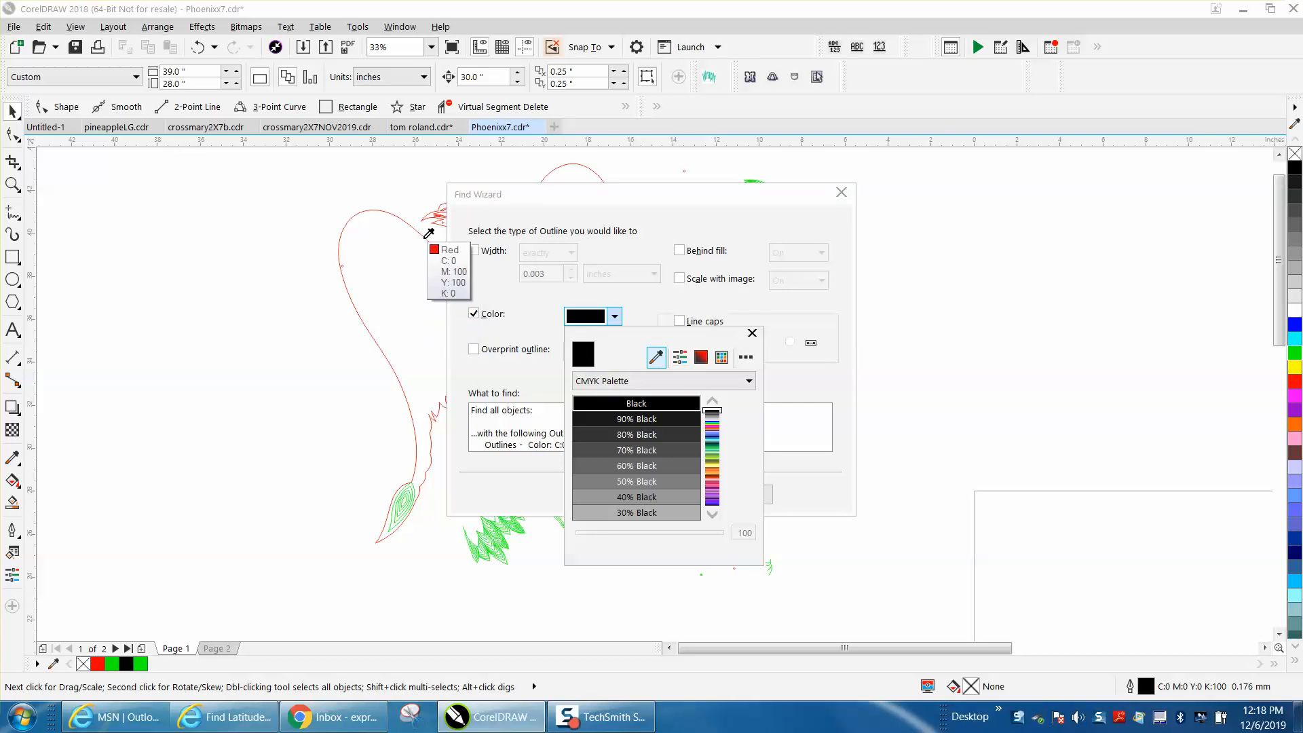
left_click(637, 512)
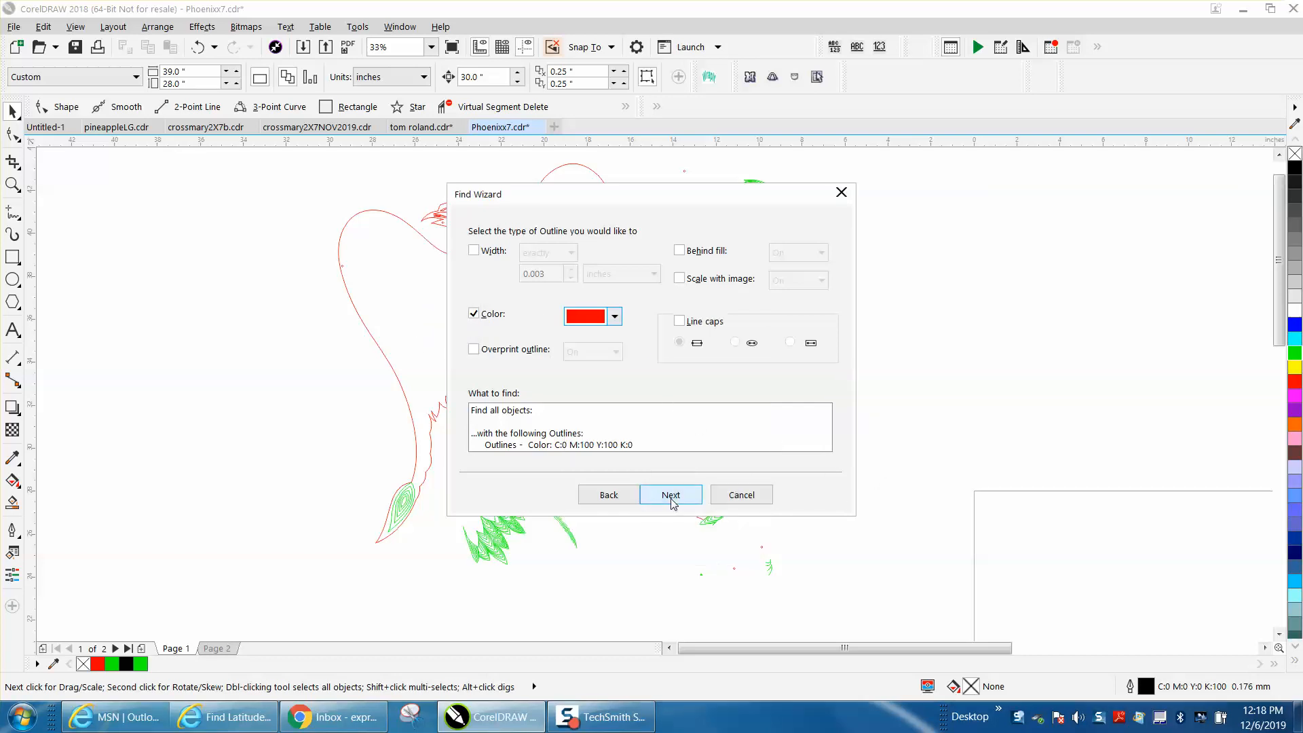
left_click(670, 494)
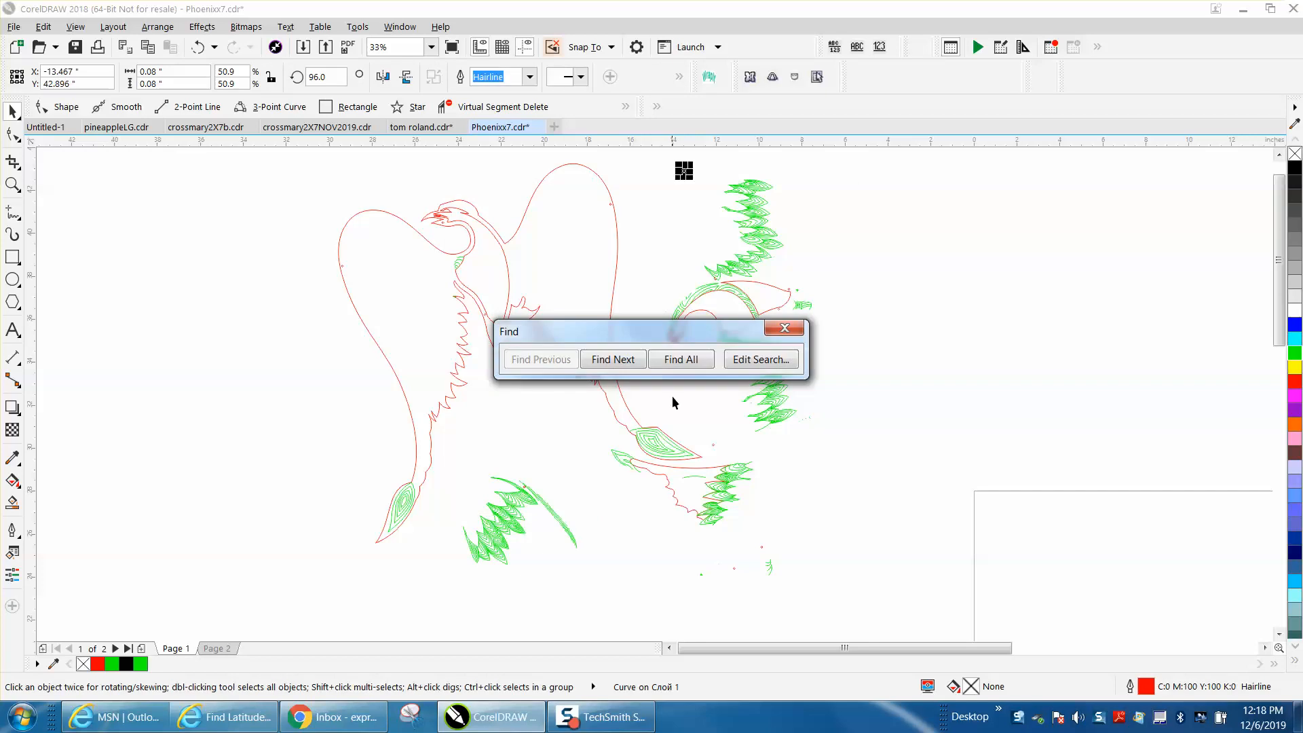
- Select all 21 red-outlined objects with Find All and close the search box
left_click(680, 358)
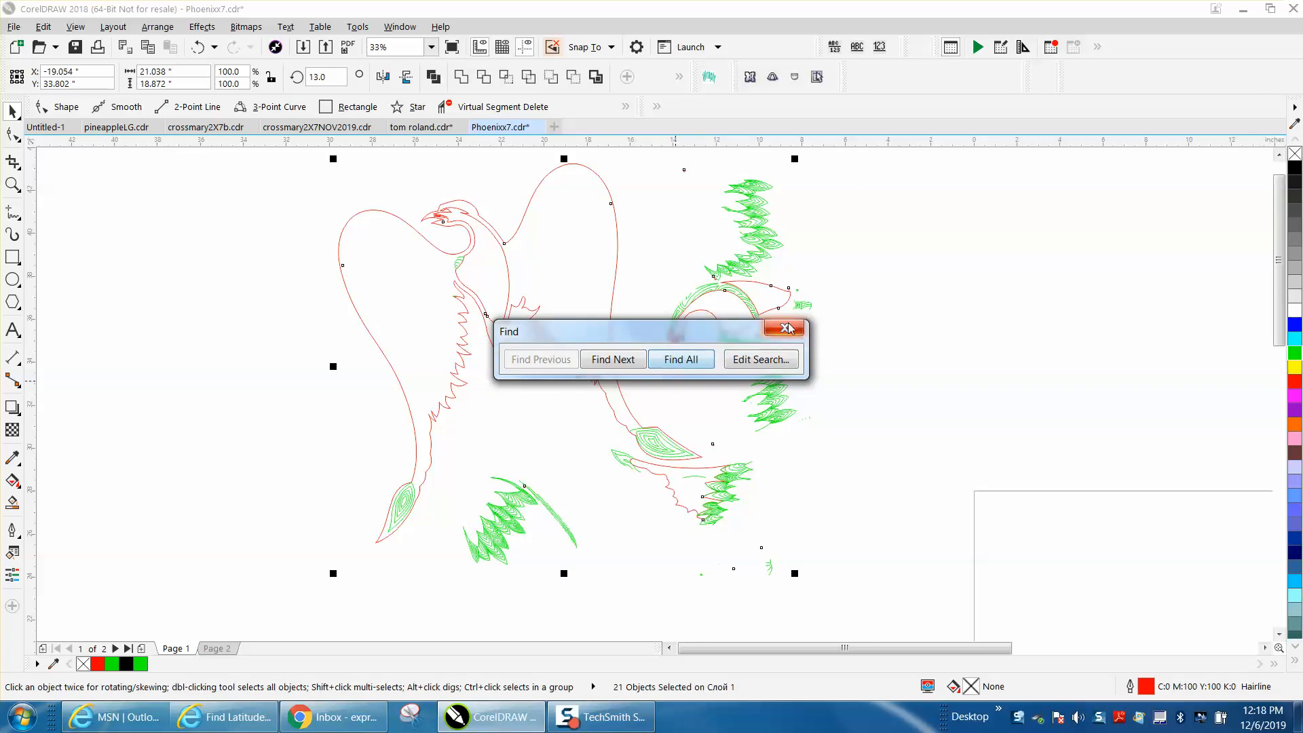
left_click(783, 327)
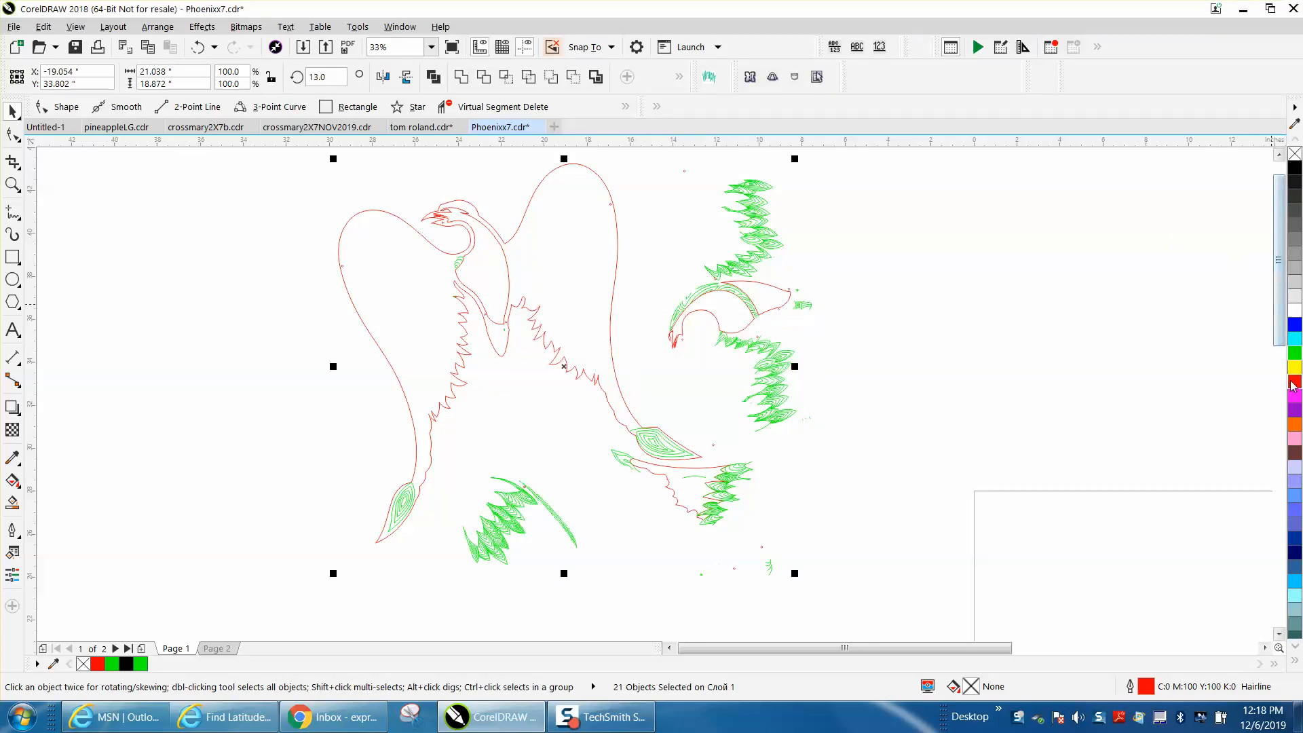
mouse_move(1294, 383)
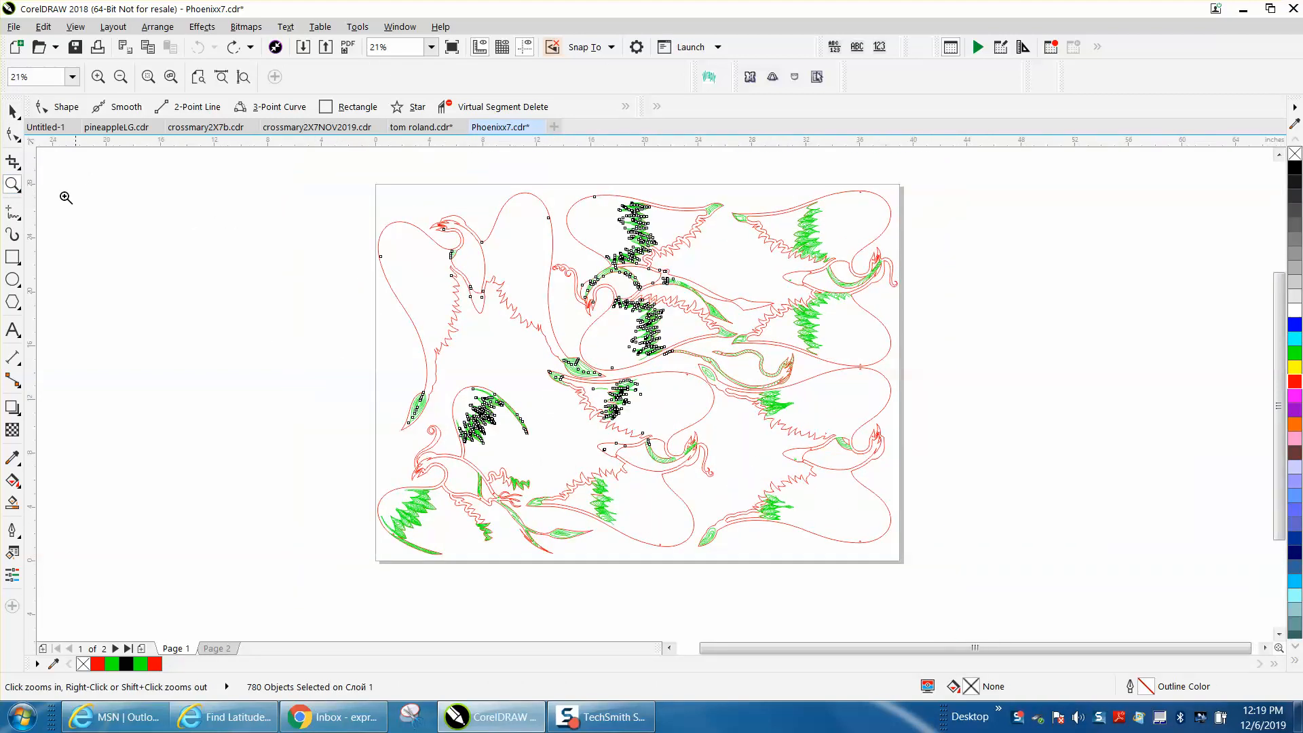
mouse_move(289, 217)
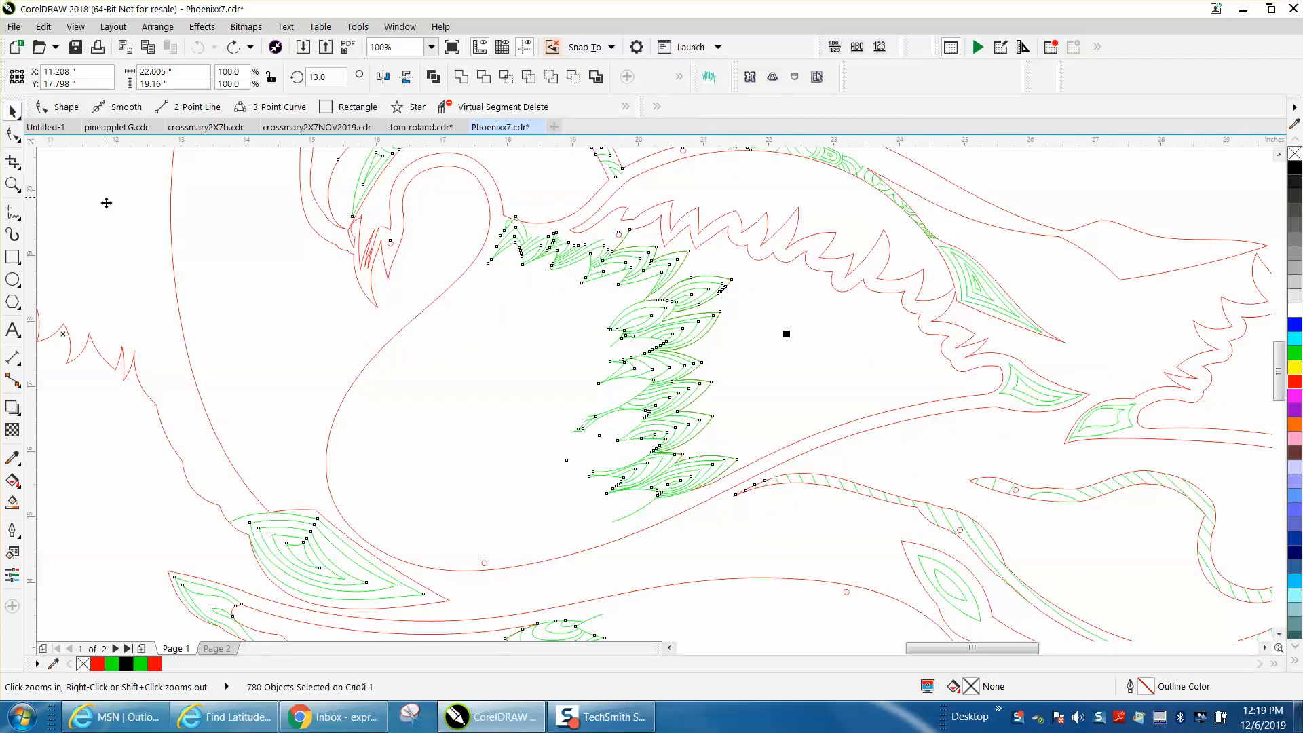
mouse_move(419, 217)
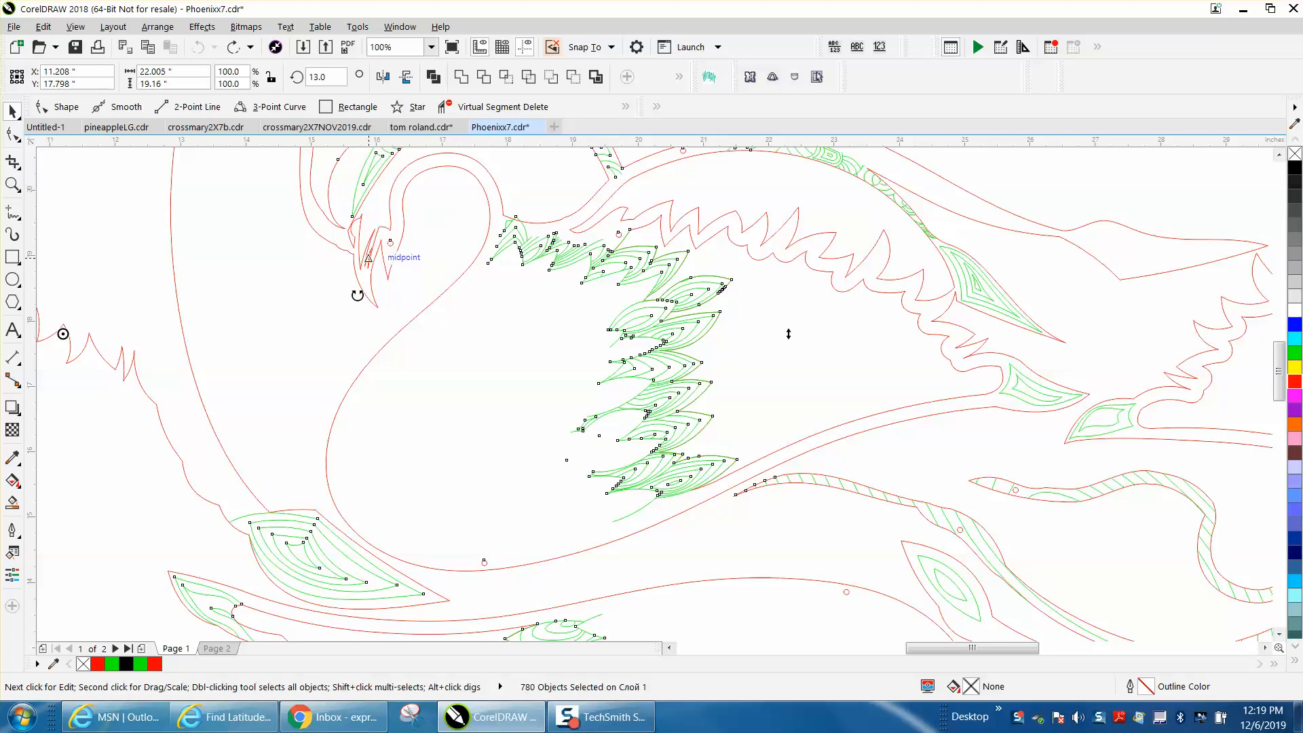
mouse_move(406, 199)
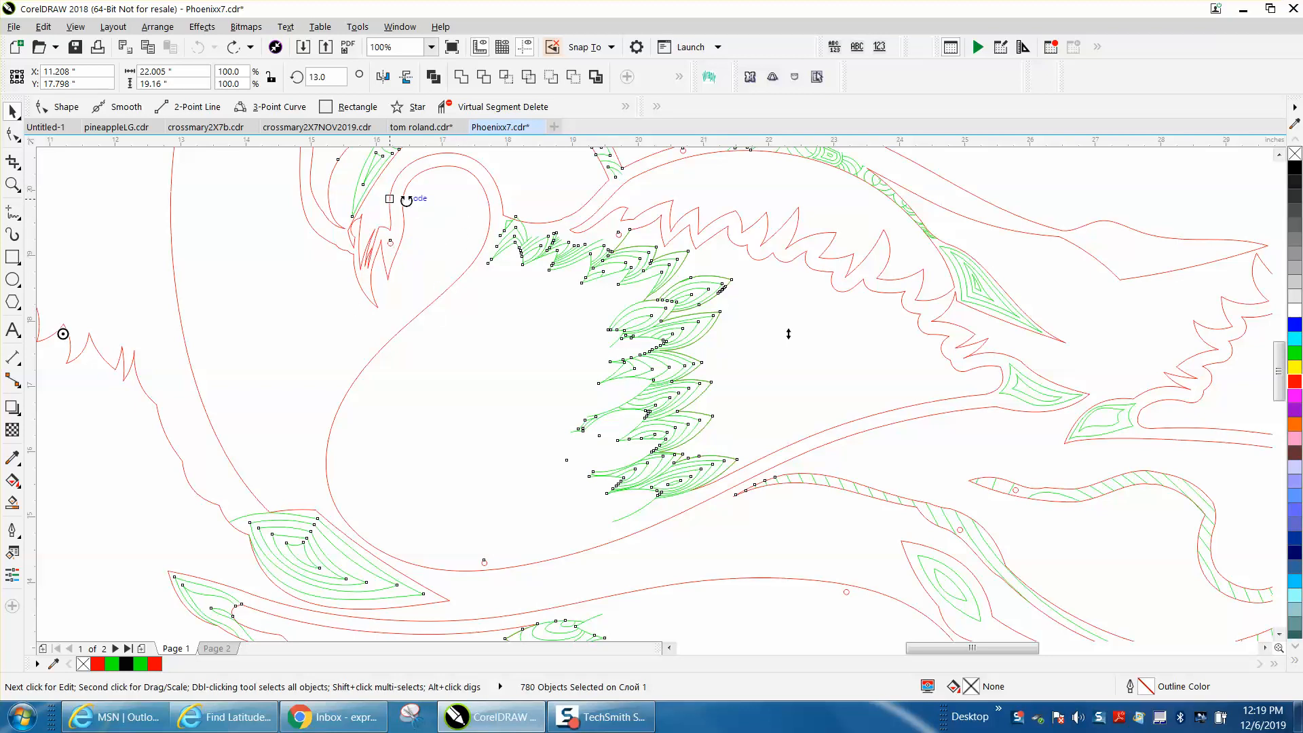
mouse_move(575, 258)
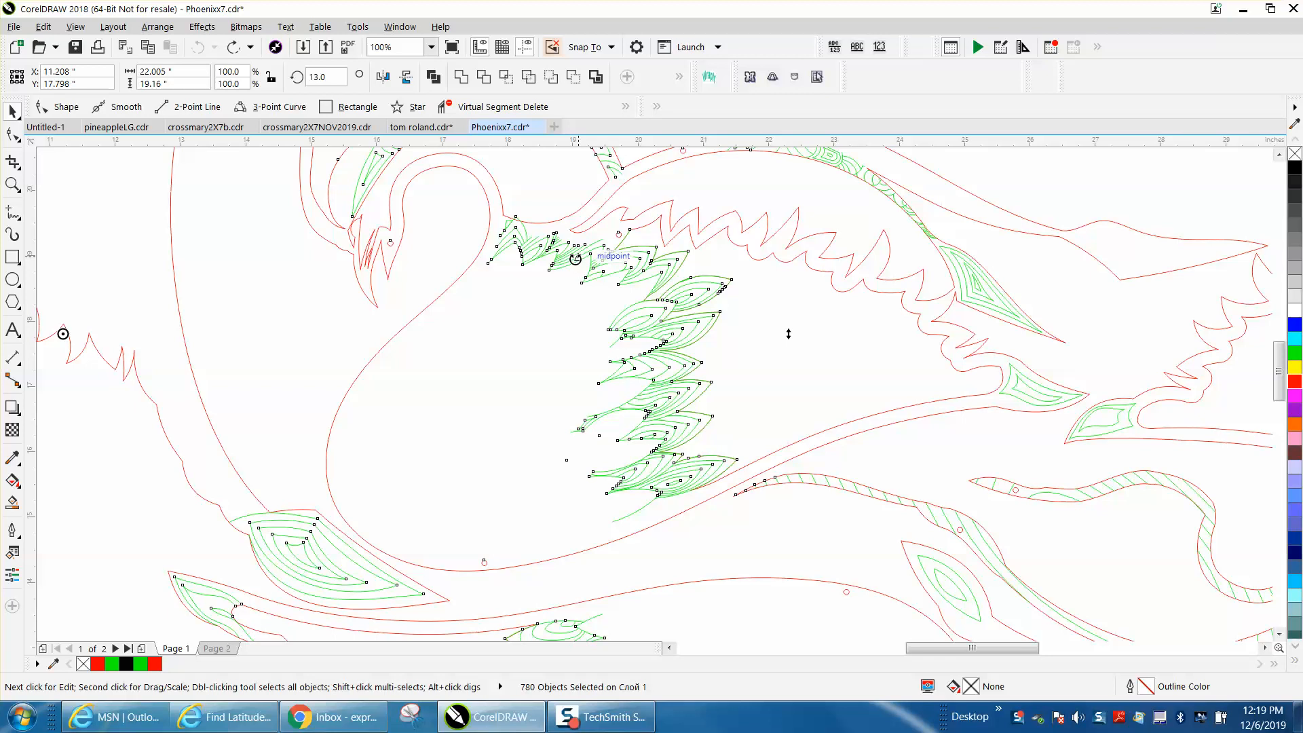
mouse_move(670, 299)
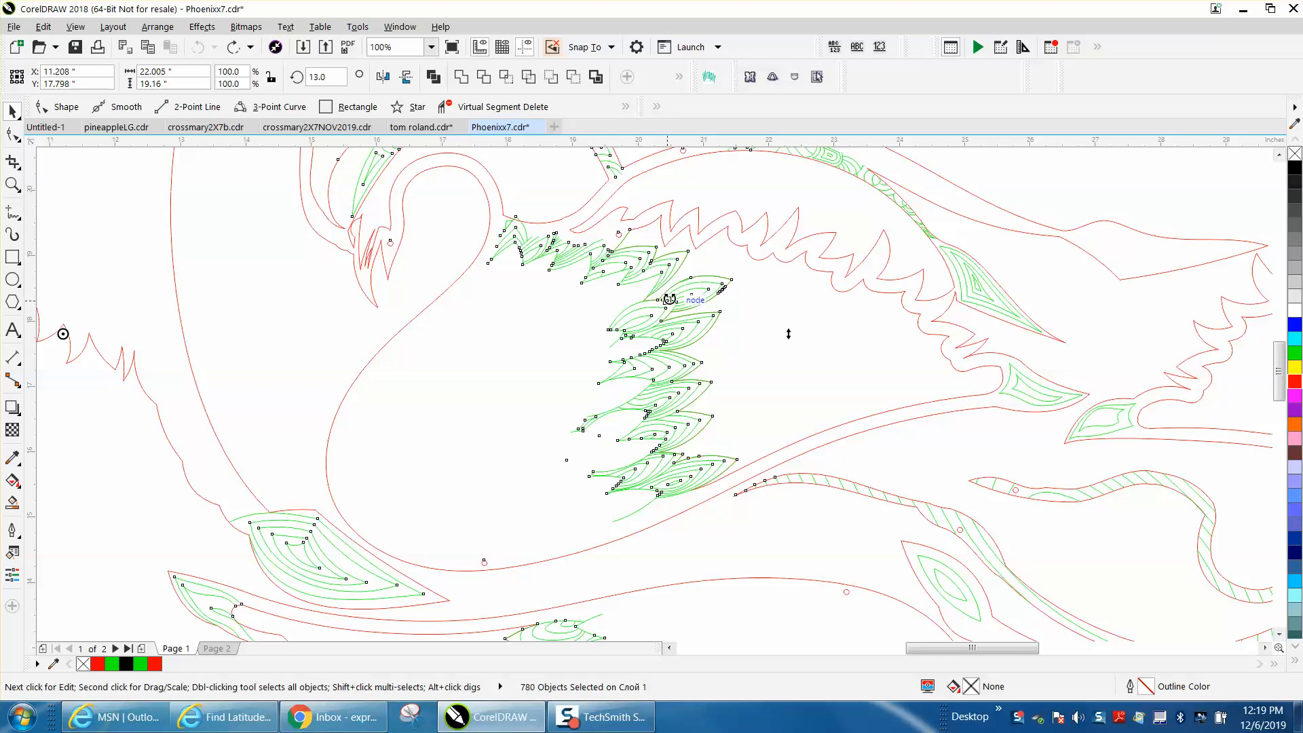
type("25%")
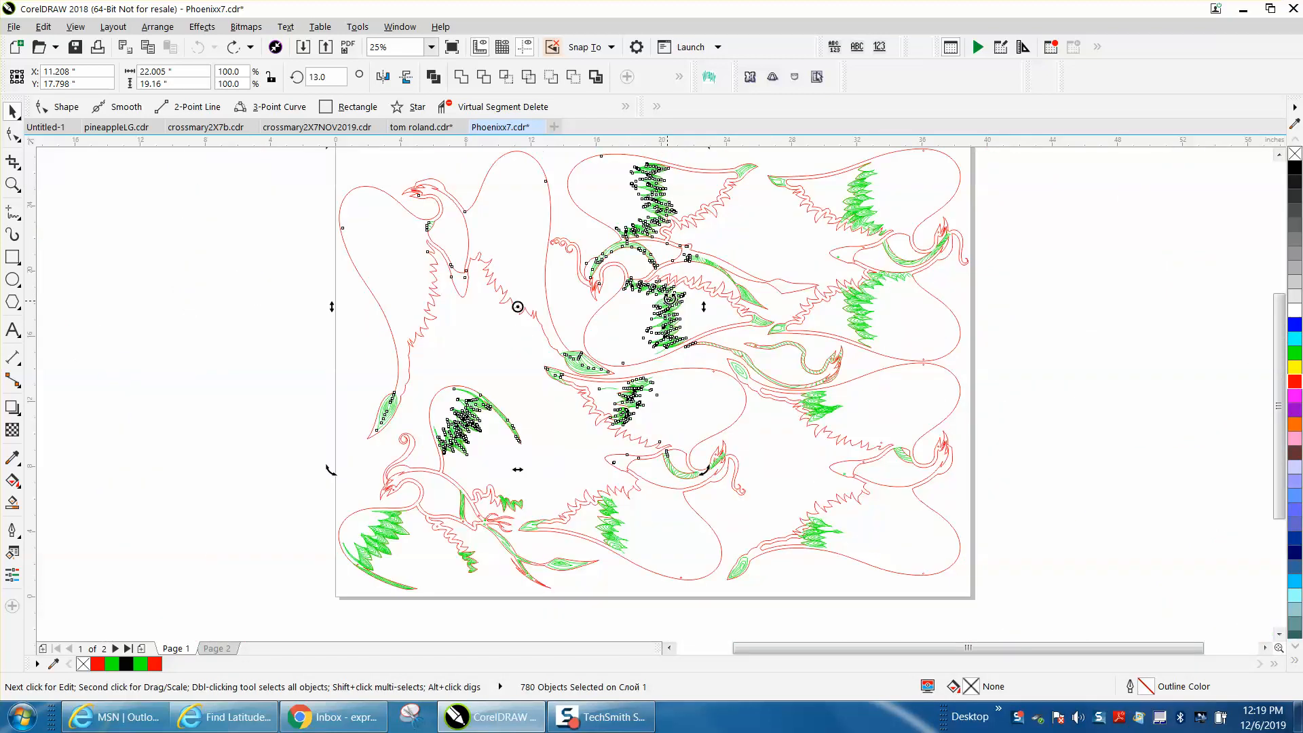
mouse_move(673, 297)
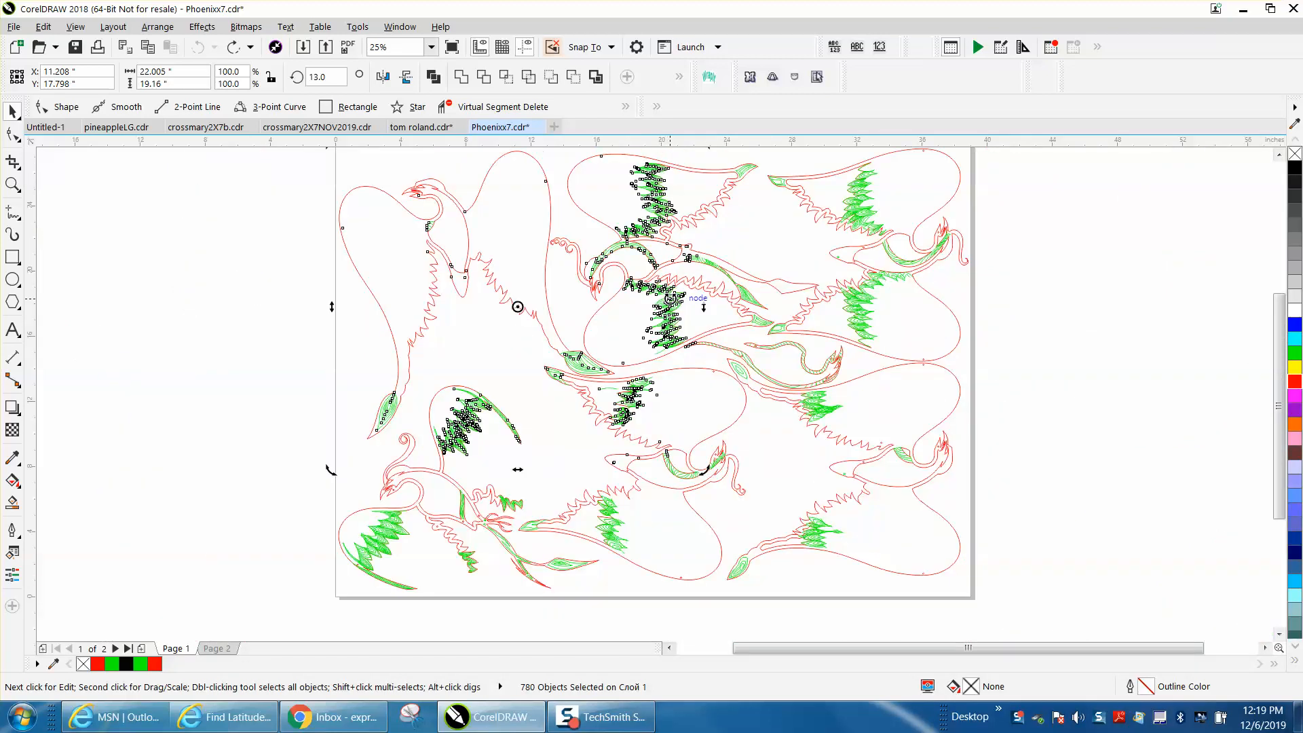
mouse_move(1058, 363)
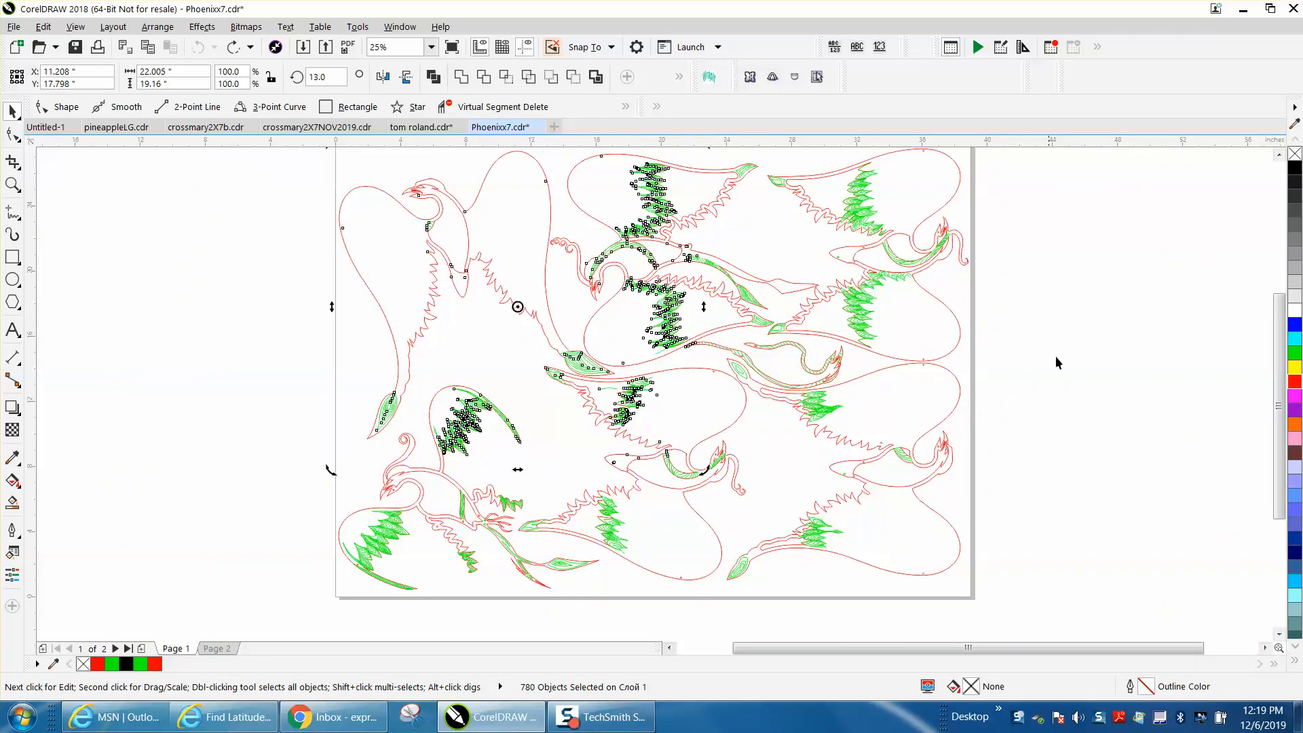